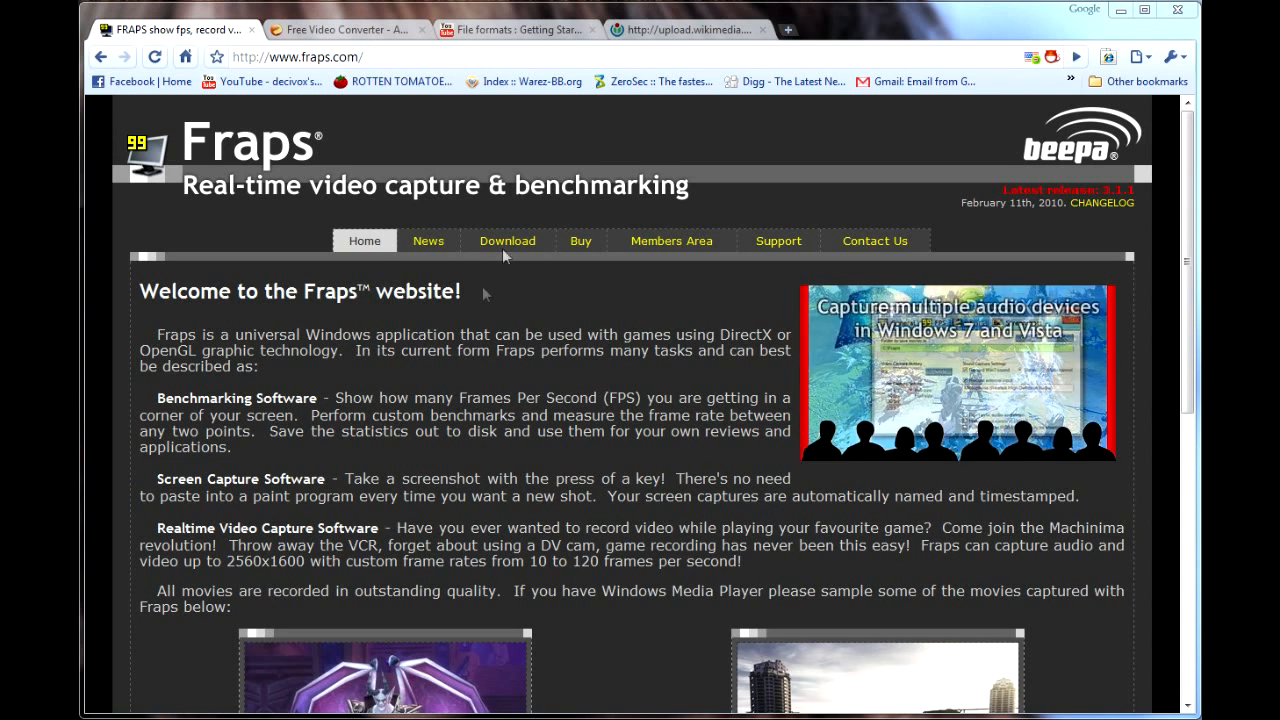
Step: View the Fraps 3.1.1 download page and browse its screenshots
{"action": "left_click", "coordinate": [508, 240]}
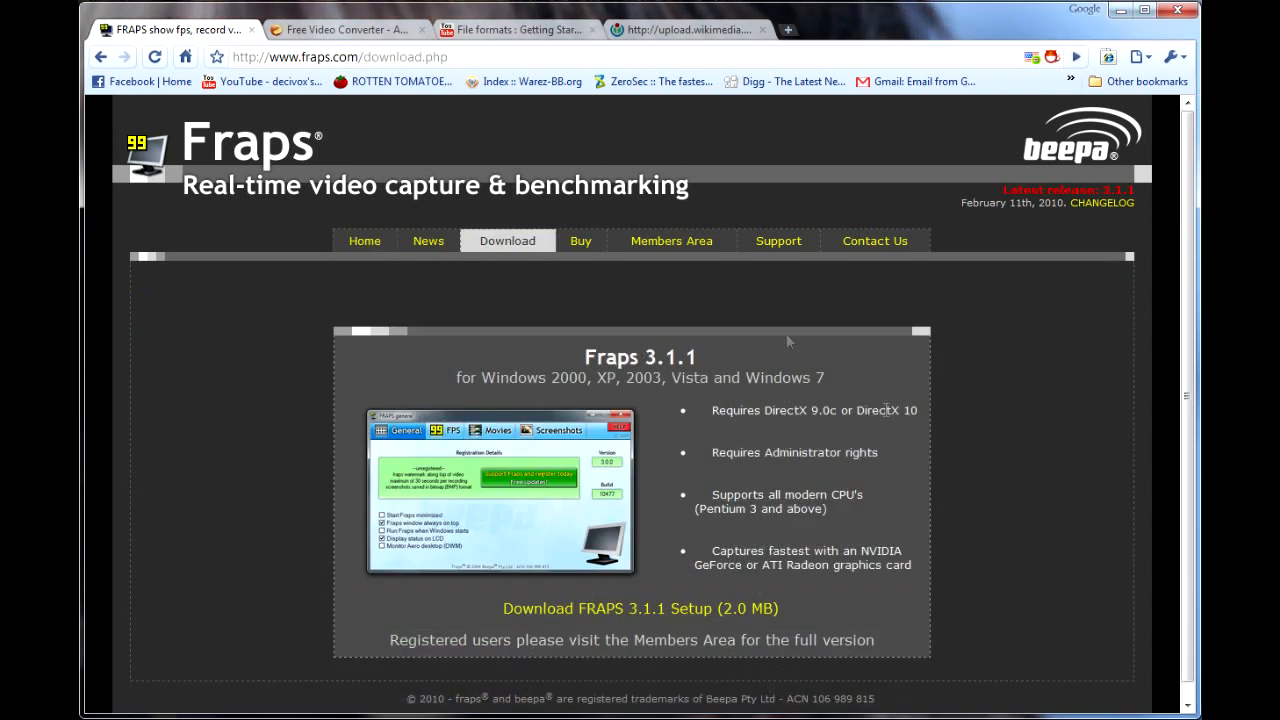
{"action": "left_click", "coordinate": [496, 430]}
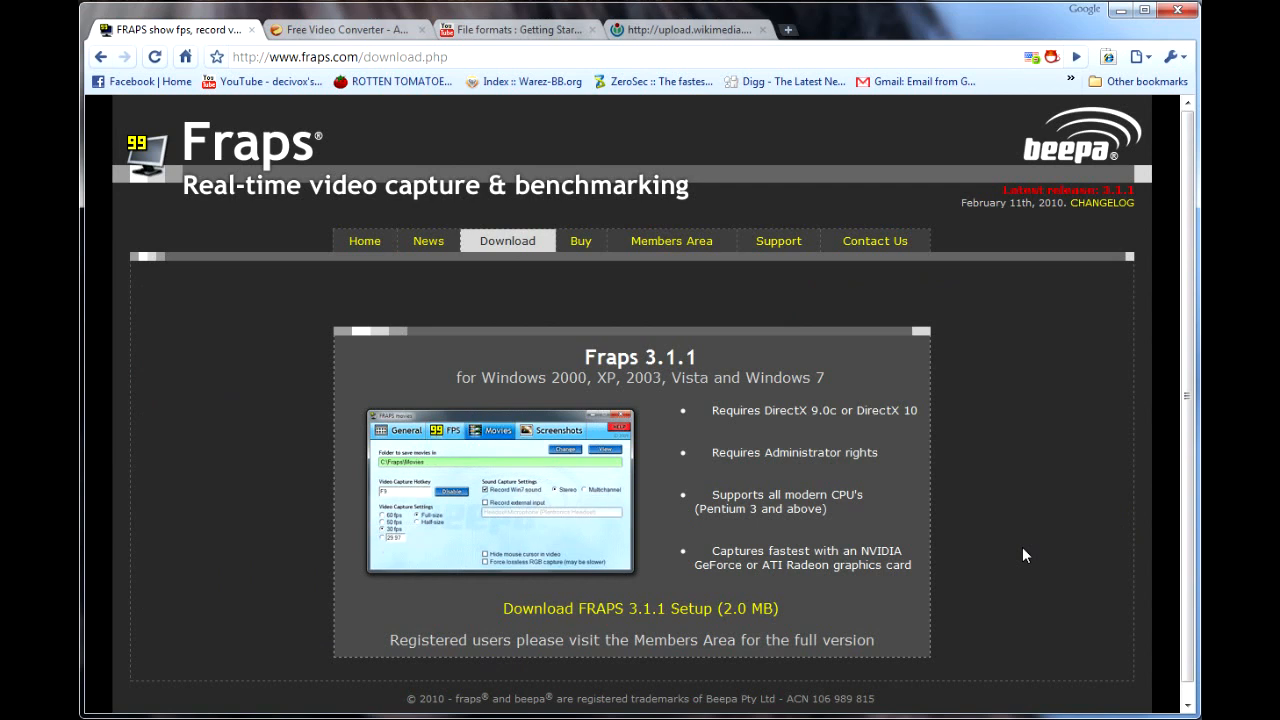
{"action": "left_click", "coordinate": [560, 430]}
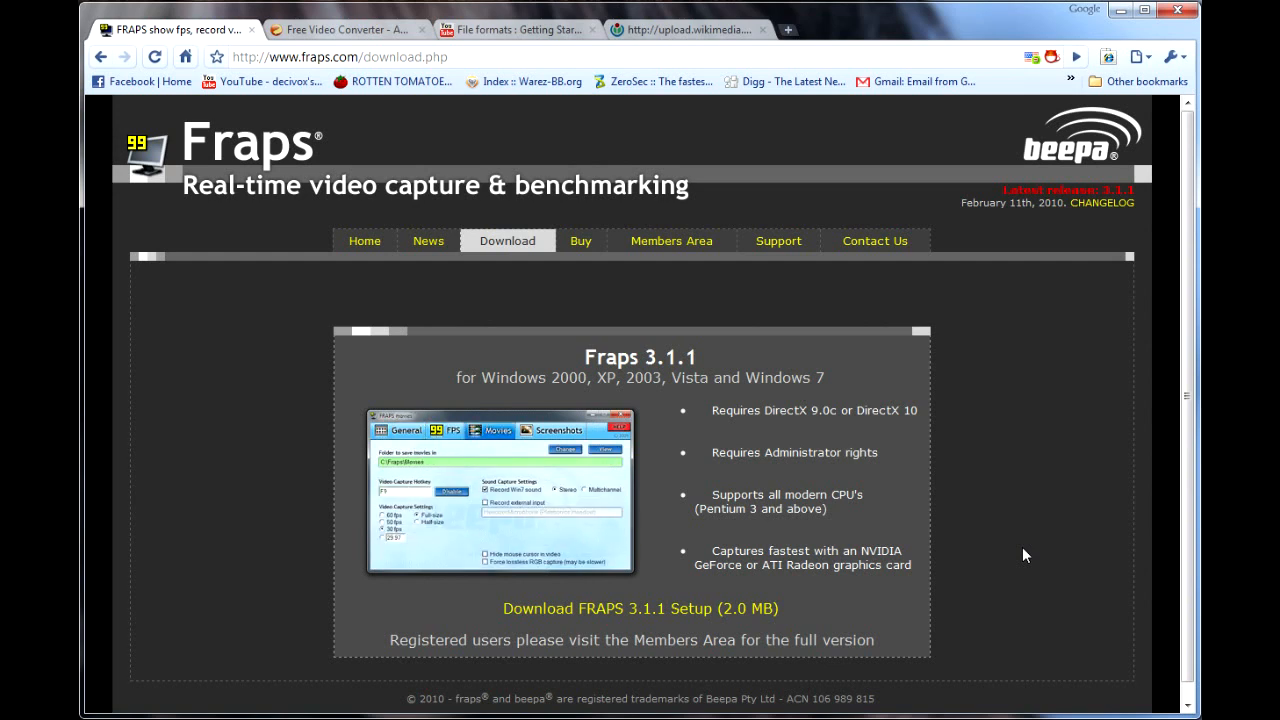
{"action": "left_click", "coordinate": [560, 430]}
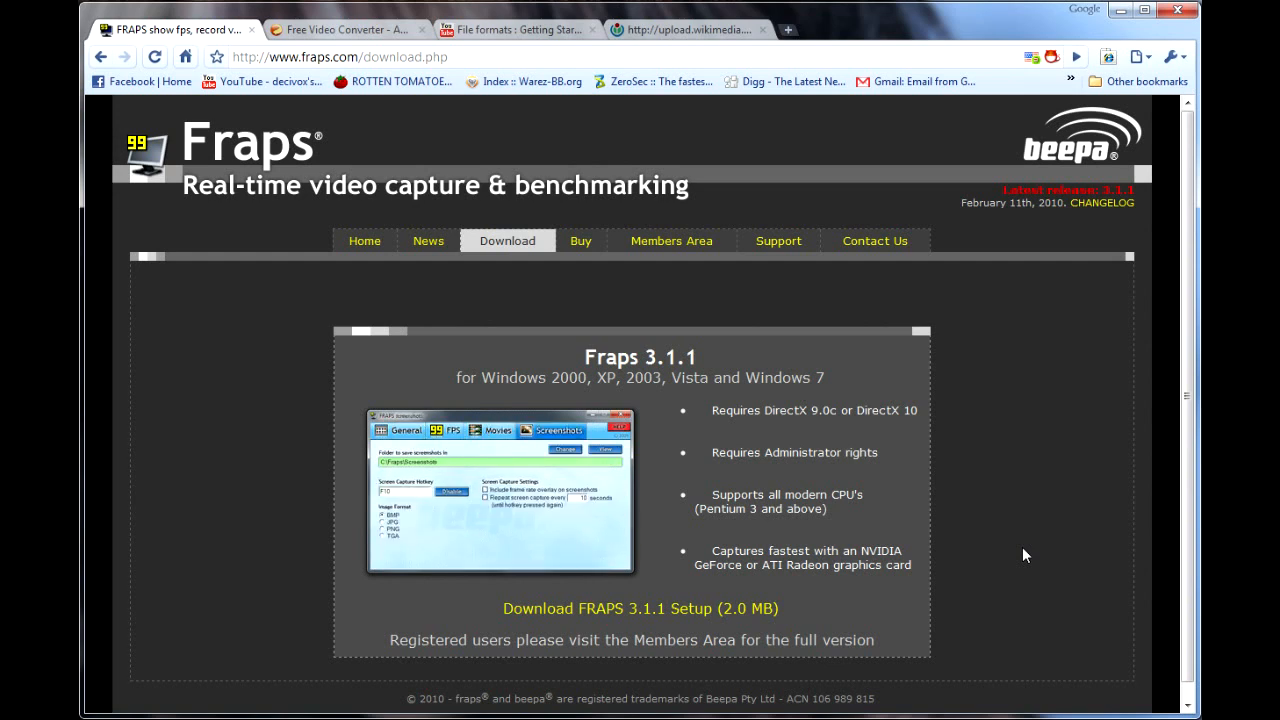
Step: View the $37 Buy page, then minimize Chrome to reveal the desktop shortcut
{"action": "left_click", "coordinate": [580, 240]}
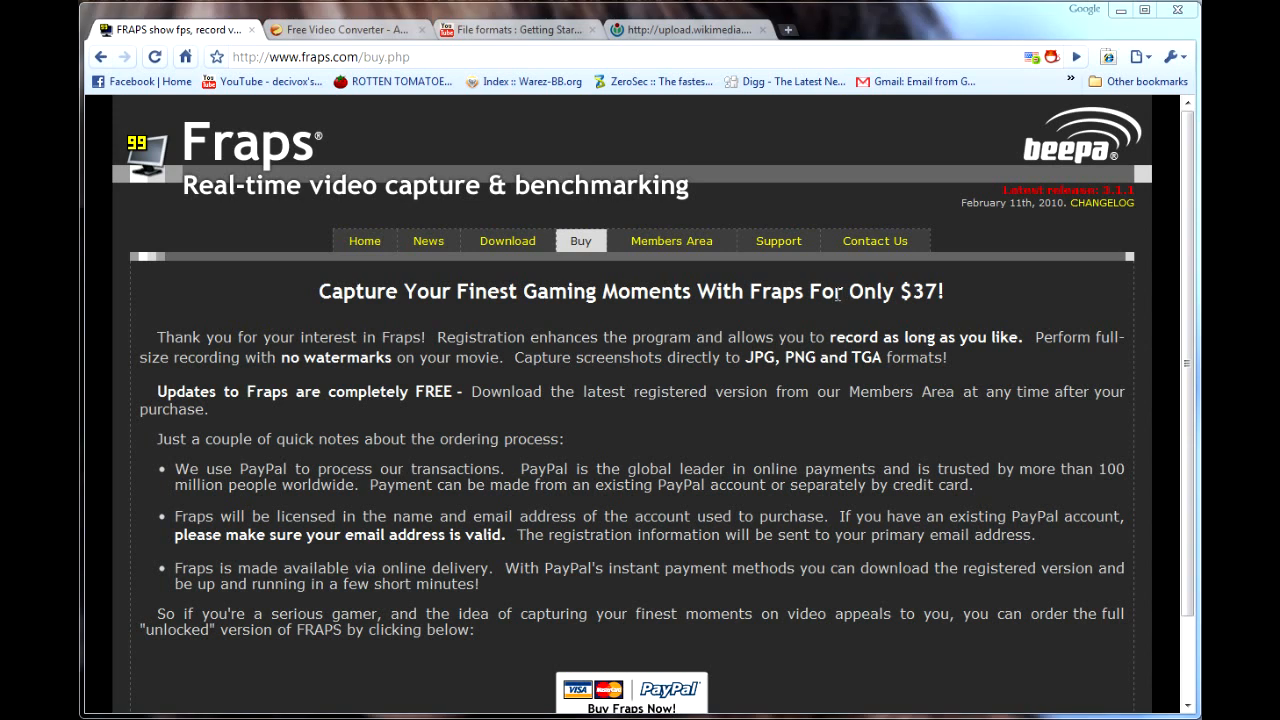
{"action": "left_click", "coordinate": [1146, 12]}
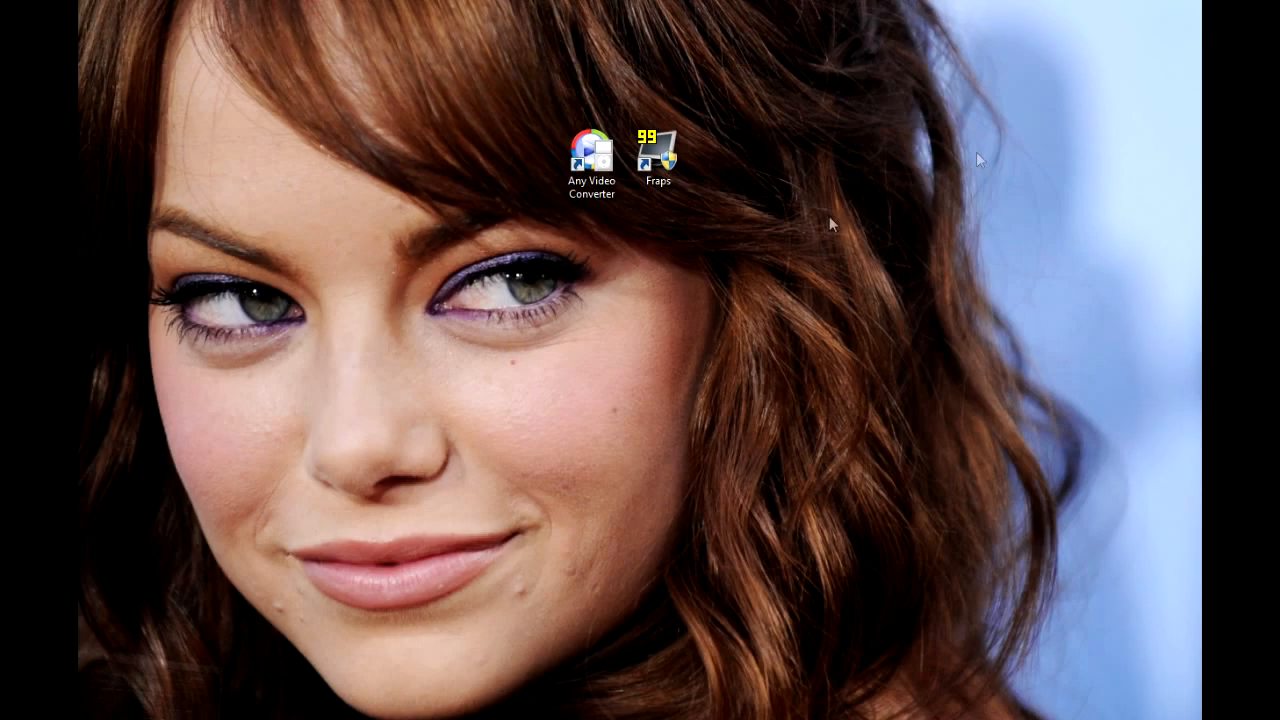
Step: Launch Fraps from the desktop and view its FPS and Movies settings (D:\Fraps, 30 fps)
{"action": "left_click", "coordinate": [658, 156]}
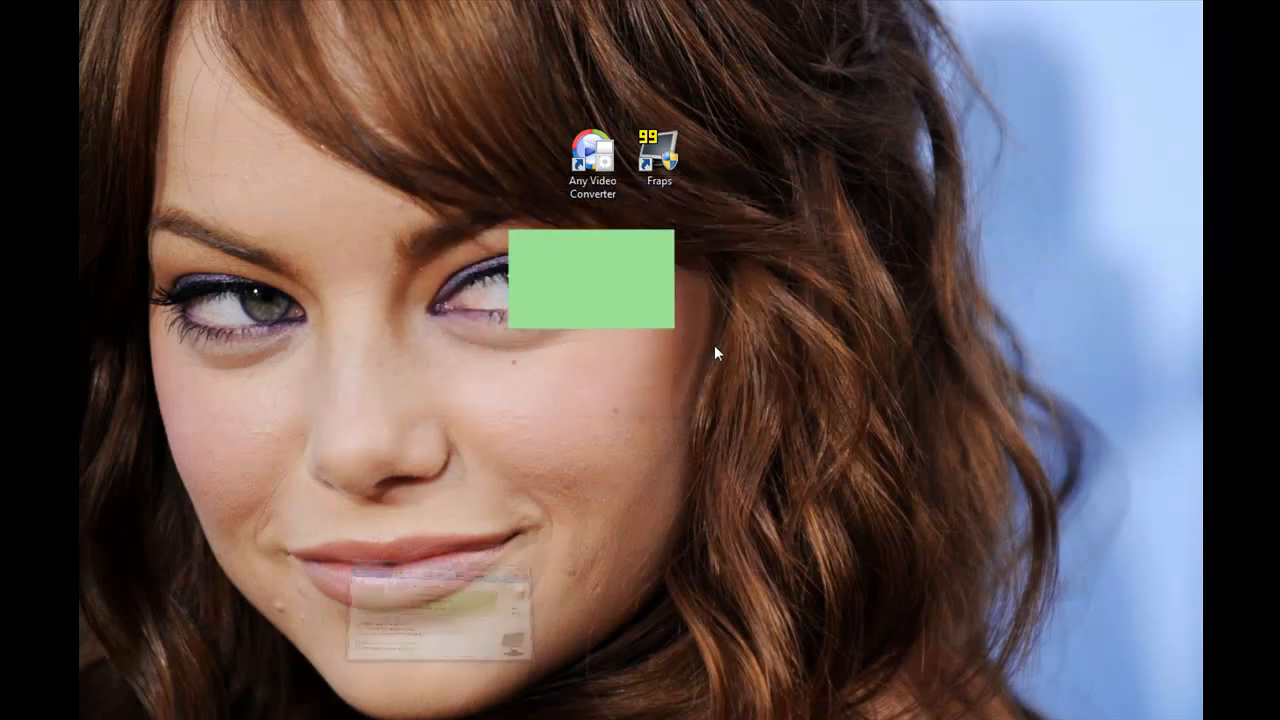
{"action": "double_click", "coordinate": [660, 156]}
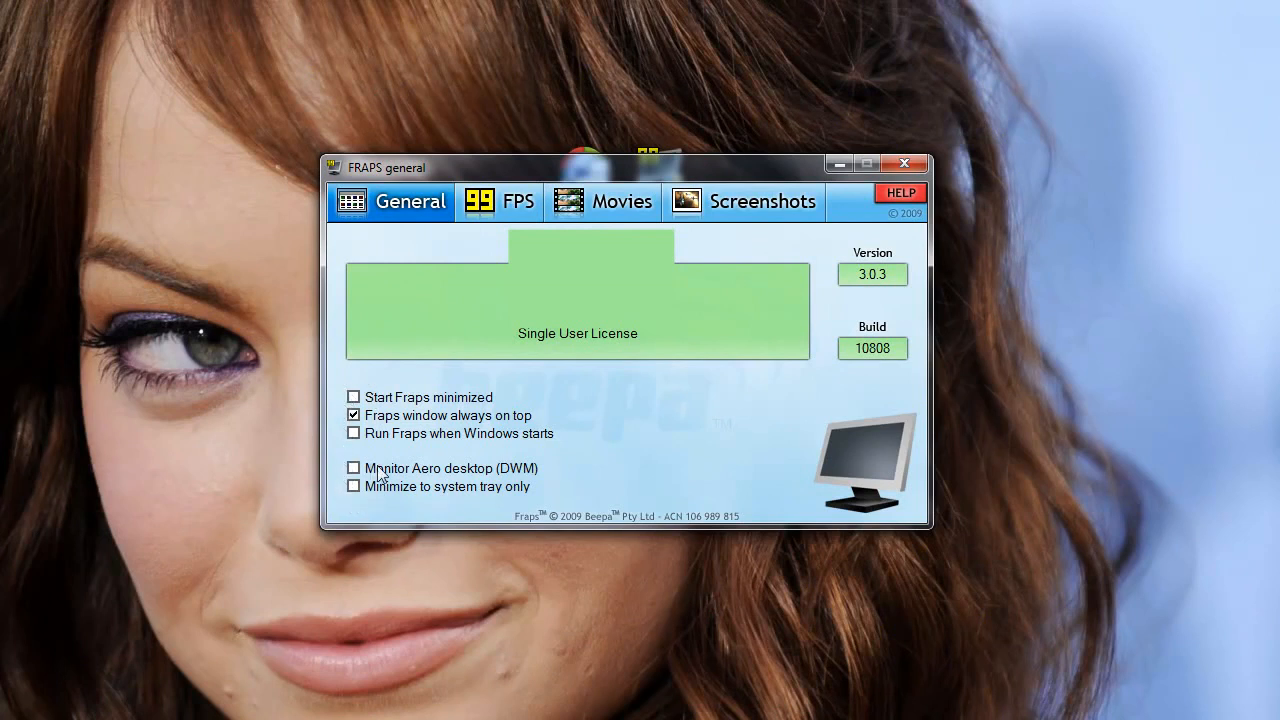
{"action": "left_click", "coordinate": [500, 200]}
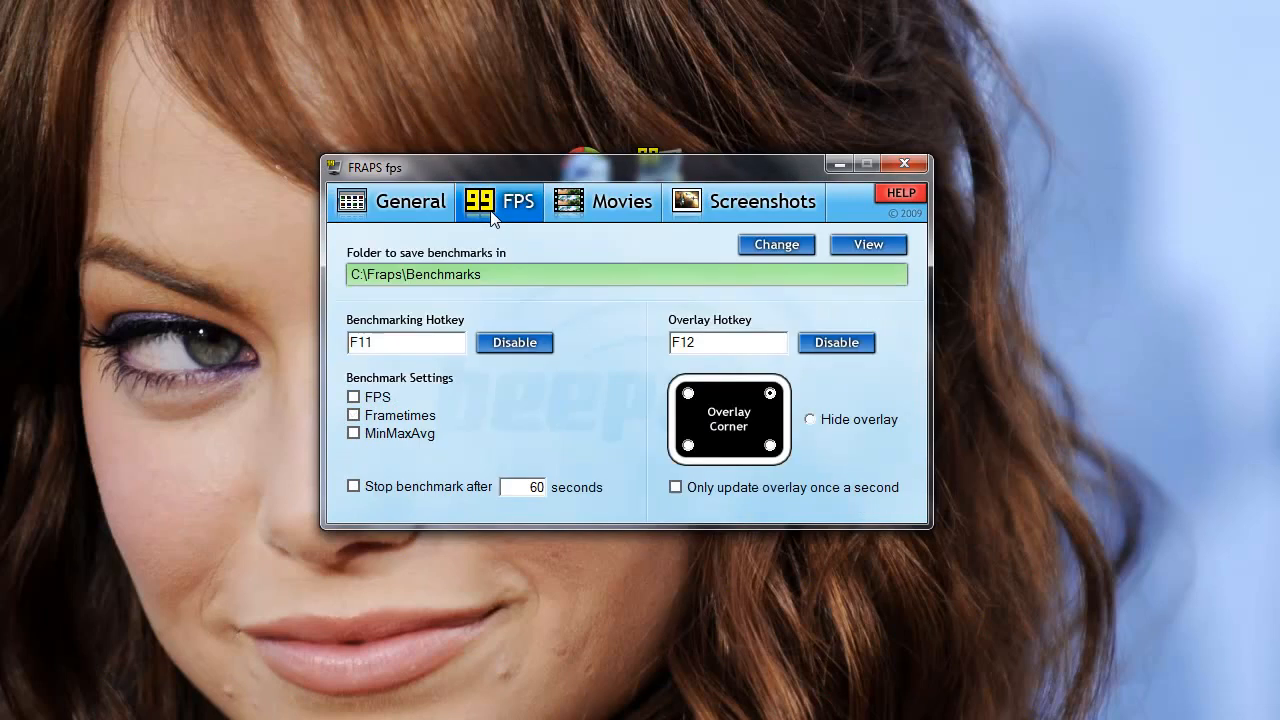
{"action": "left_click", "coordinate": [604, 200]}
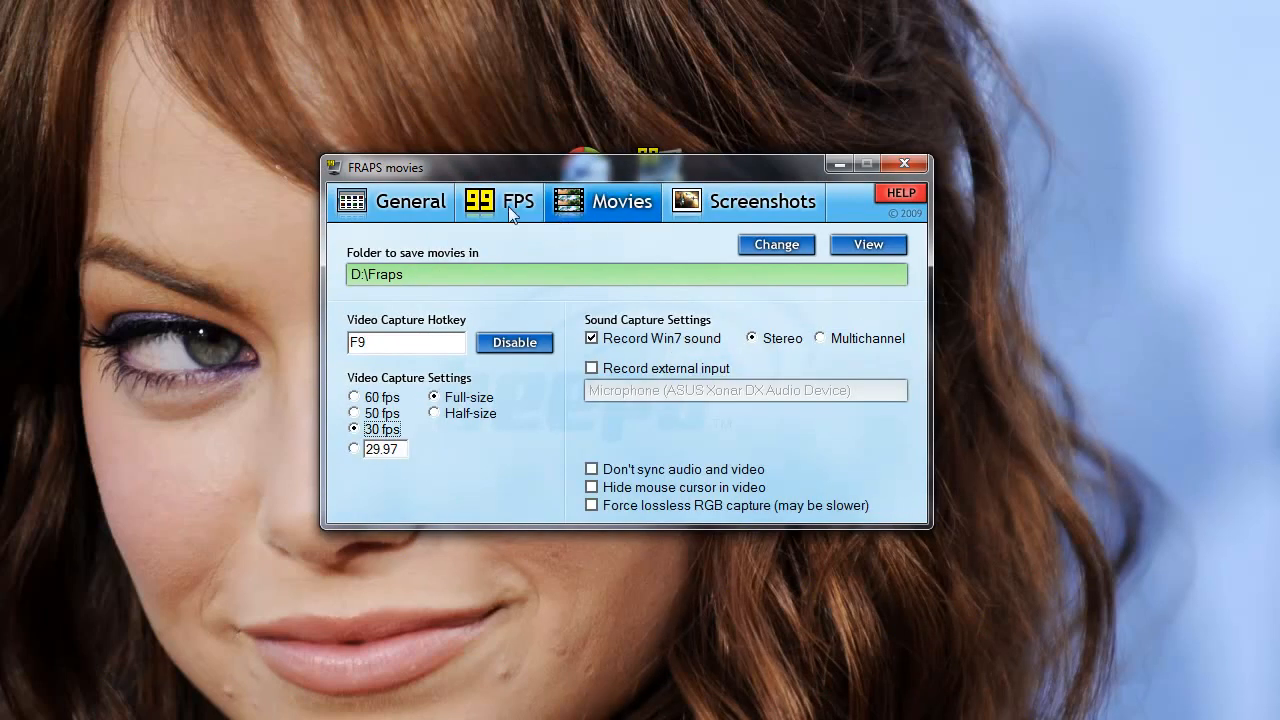
{"action": "left_click", "coordinate": [500, 200]}
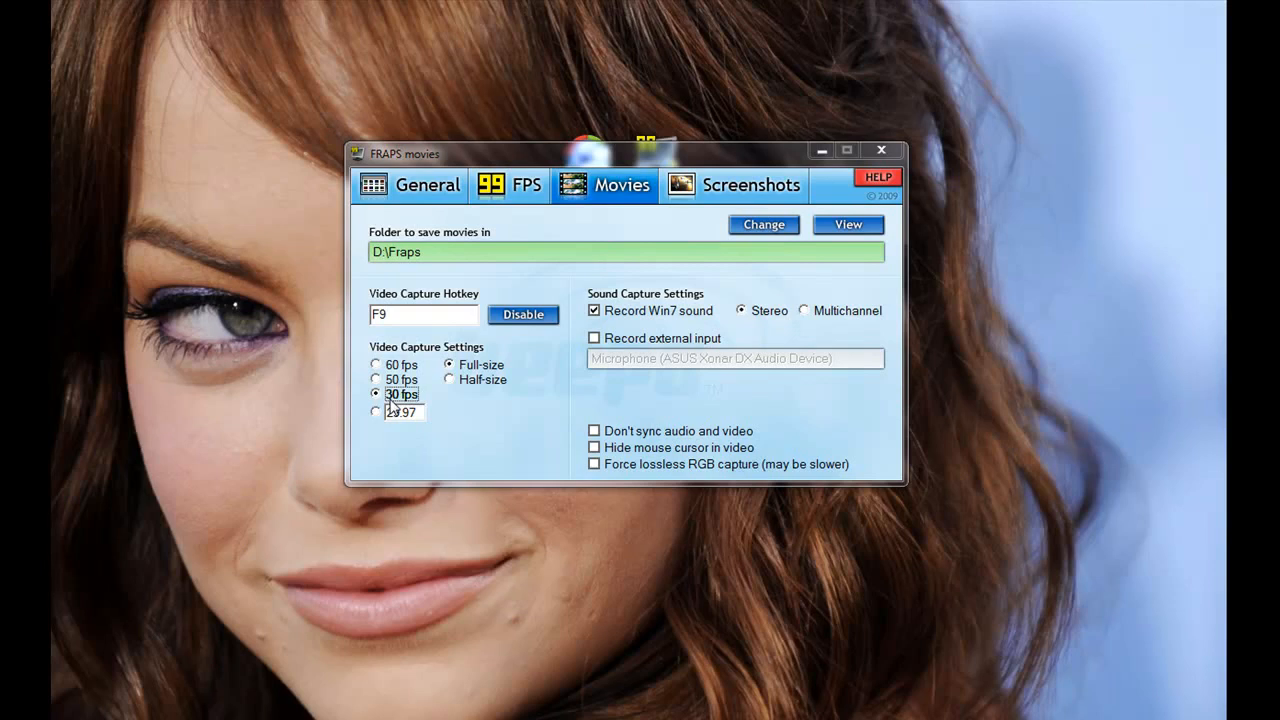
{"action": "mouse_move", "coordinate": [456, 390]}
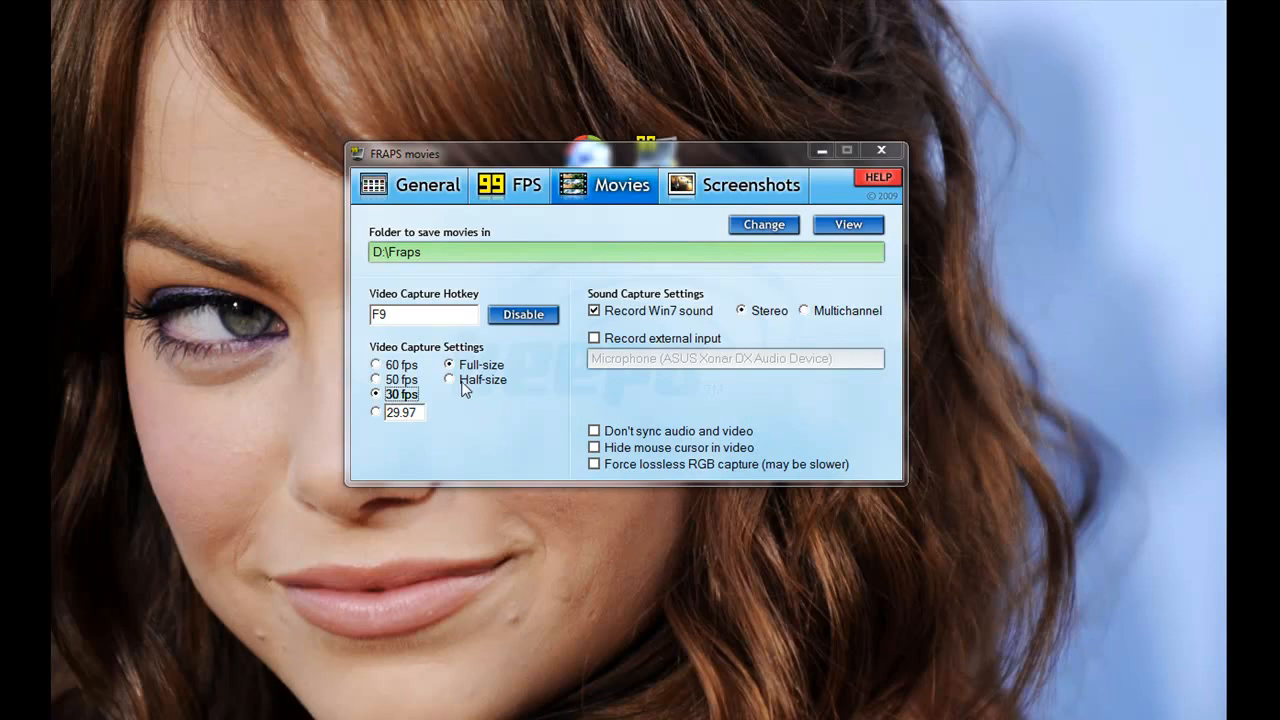
{"action": "left_click", "coordinate": [448, 380]}
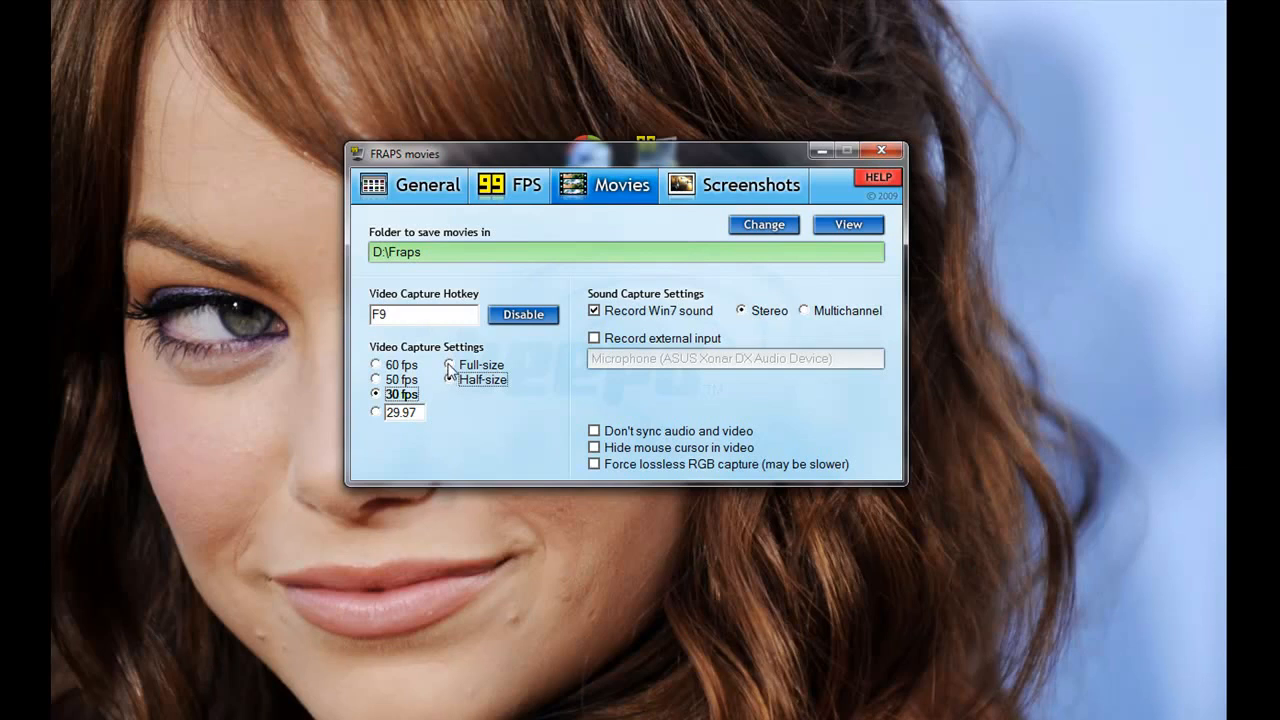
{"action": "left_click", "coordinate": [448, 364]}
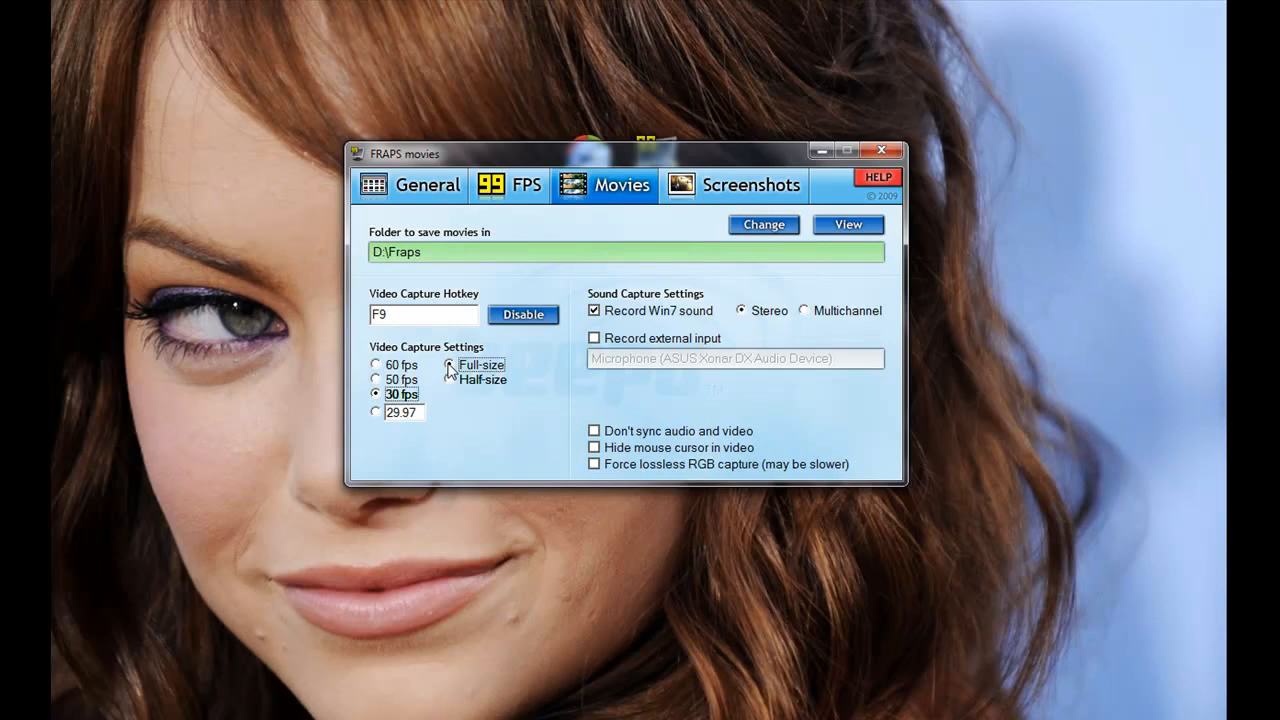
{"action": "left_click", "coordinate": [448, 364]}
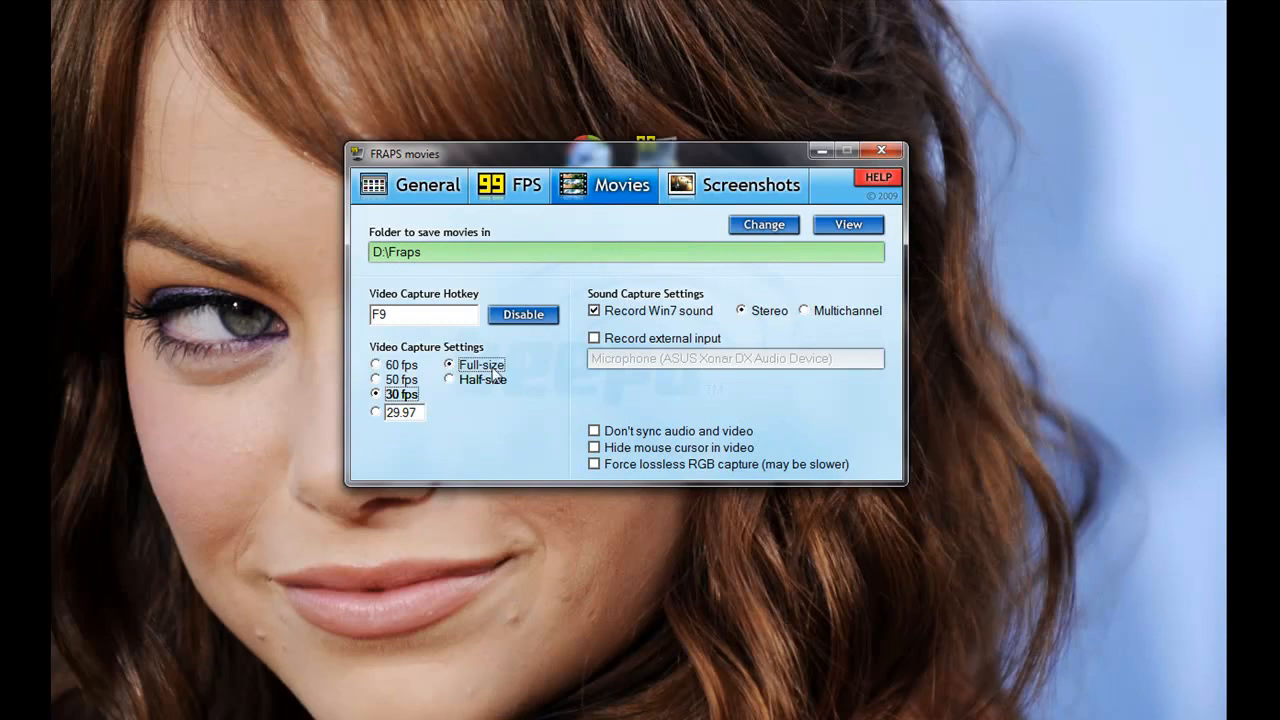
{"action": "mouse_move", "coordinate": [496, 374]}
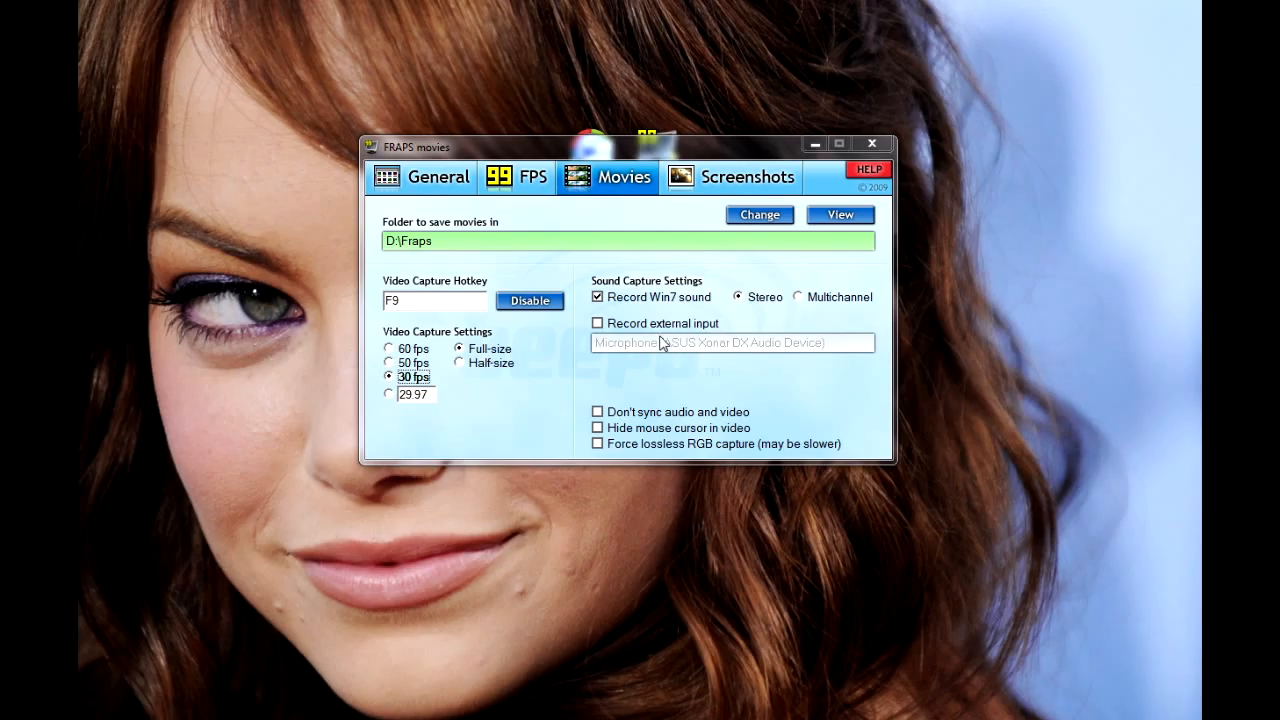
{"action": "mouse_move", "coordinate": [620, 296]}
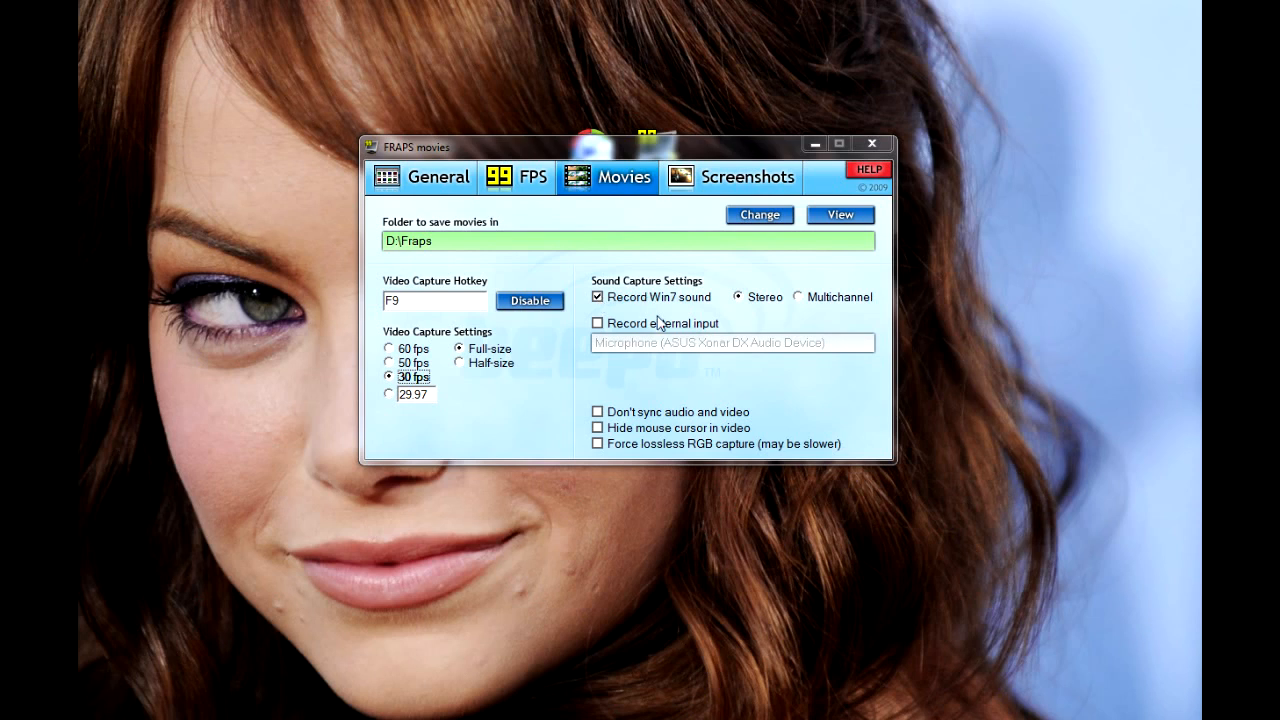
{"action": "mouse_move", "coordinate": [660, 328]}
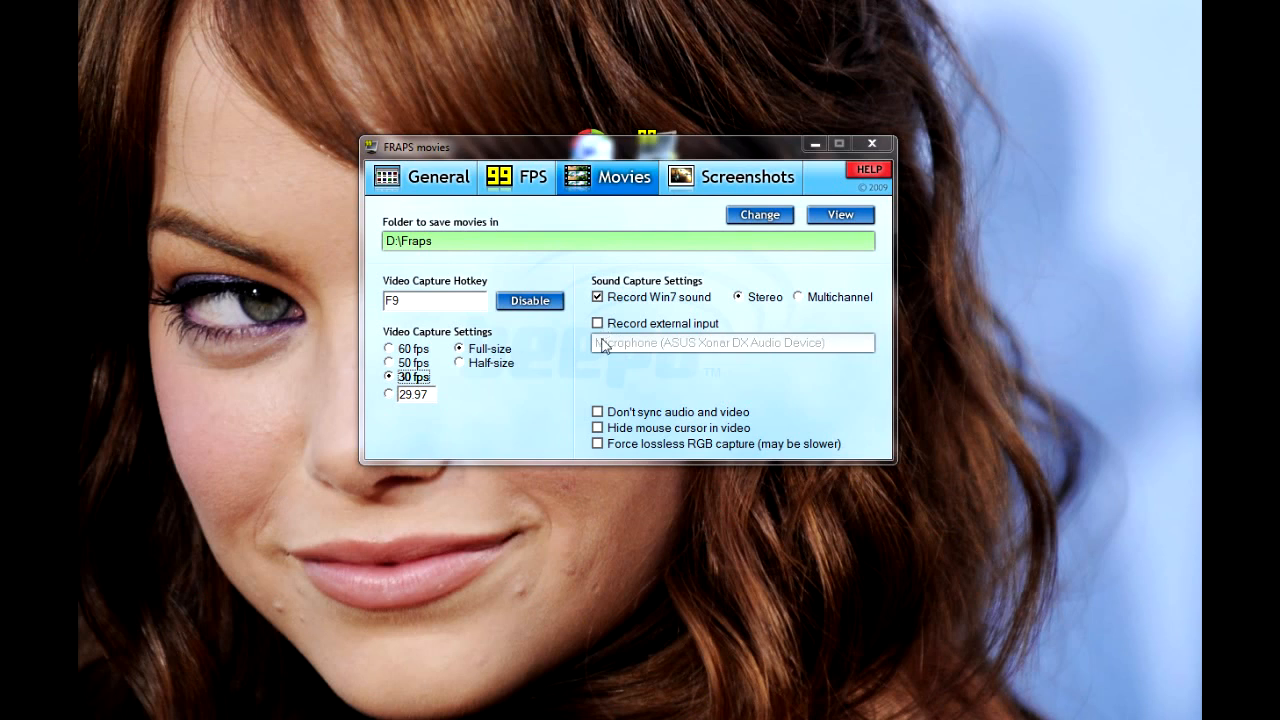
{"action": "mouse_move", "coordinate": [584, 448]}
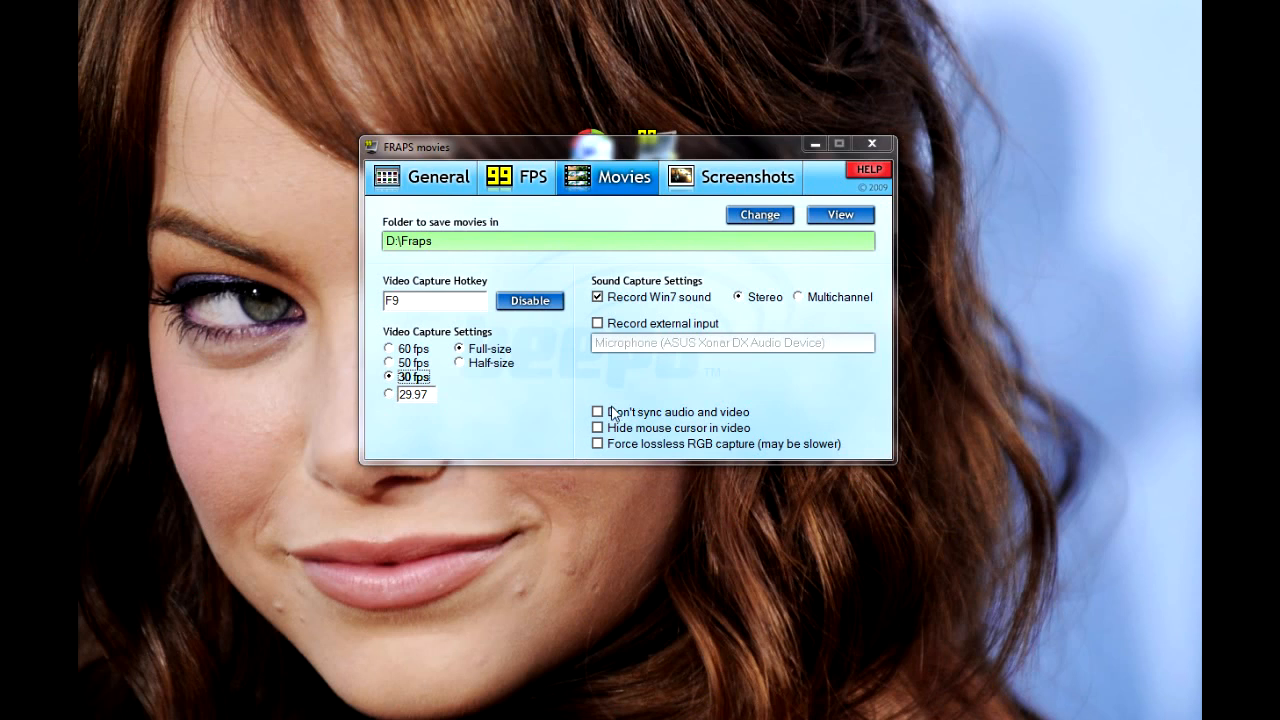
{"action": "mouse_move", "coordinate": [380, 212]}
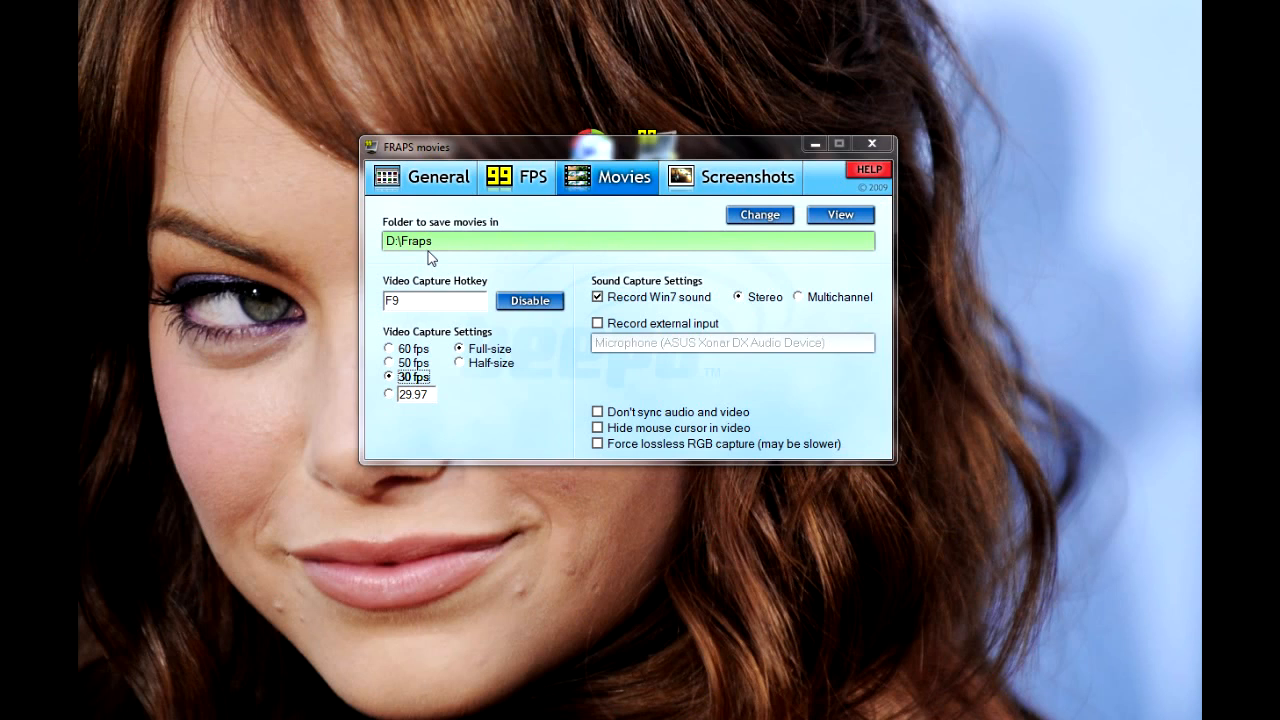
Step: Switch to the upload.wikimedia.org tab showing the labelled hard drive diagram
{"action": "left_click", "coordinate": [872, 144]}
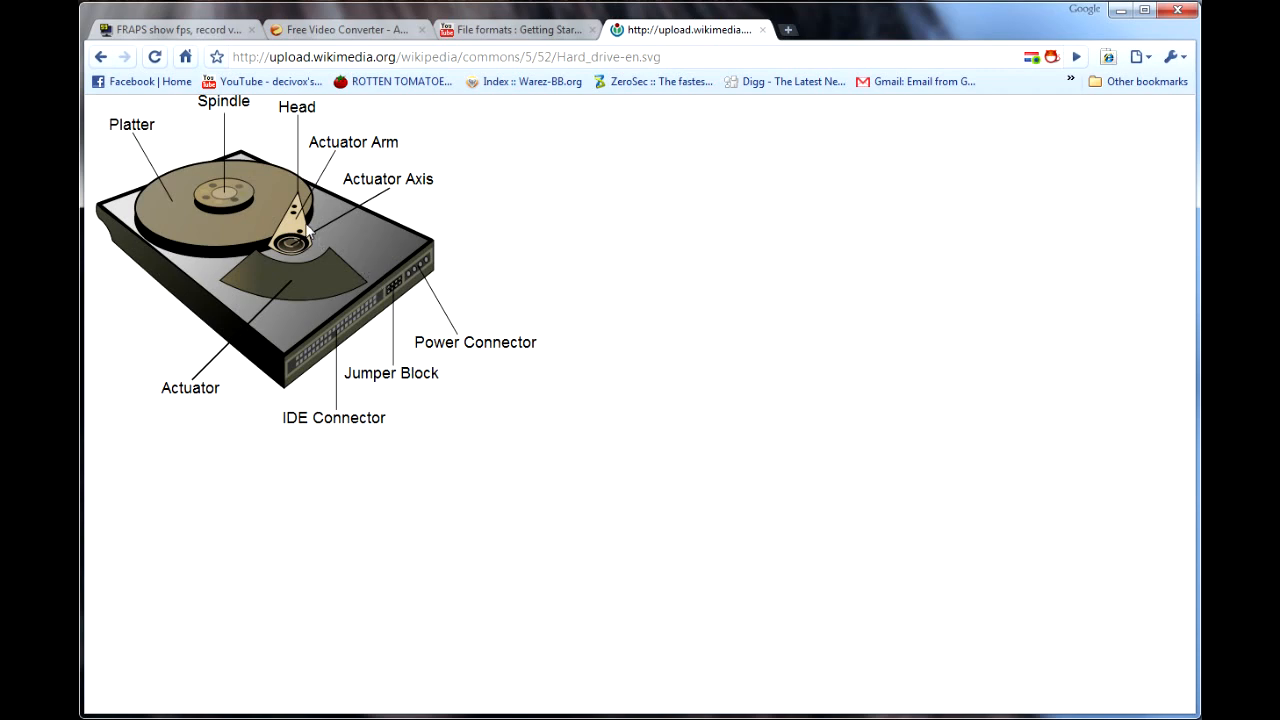
{"action": "mouse_move", "coordinate": [162, 224]}
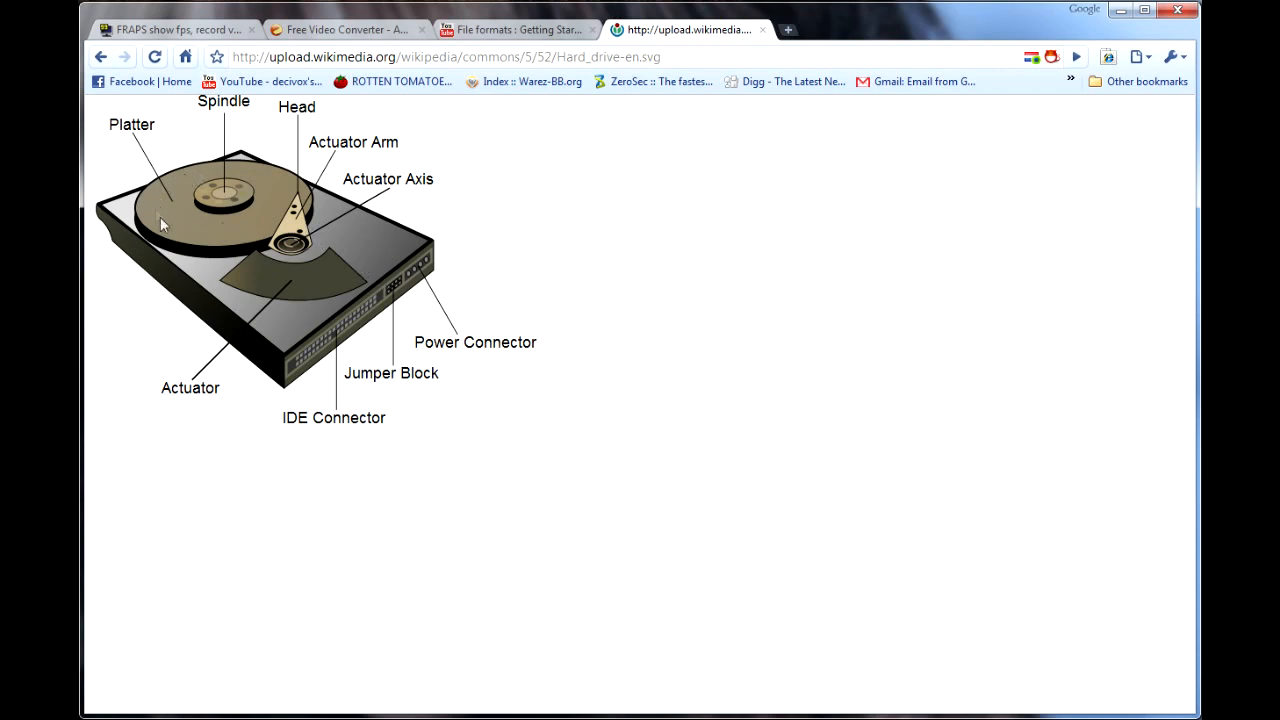
{"action": "mouse_move", "coordinate": [184, 198]}
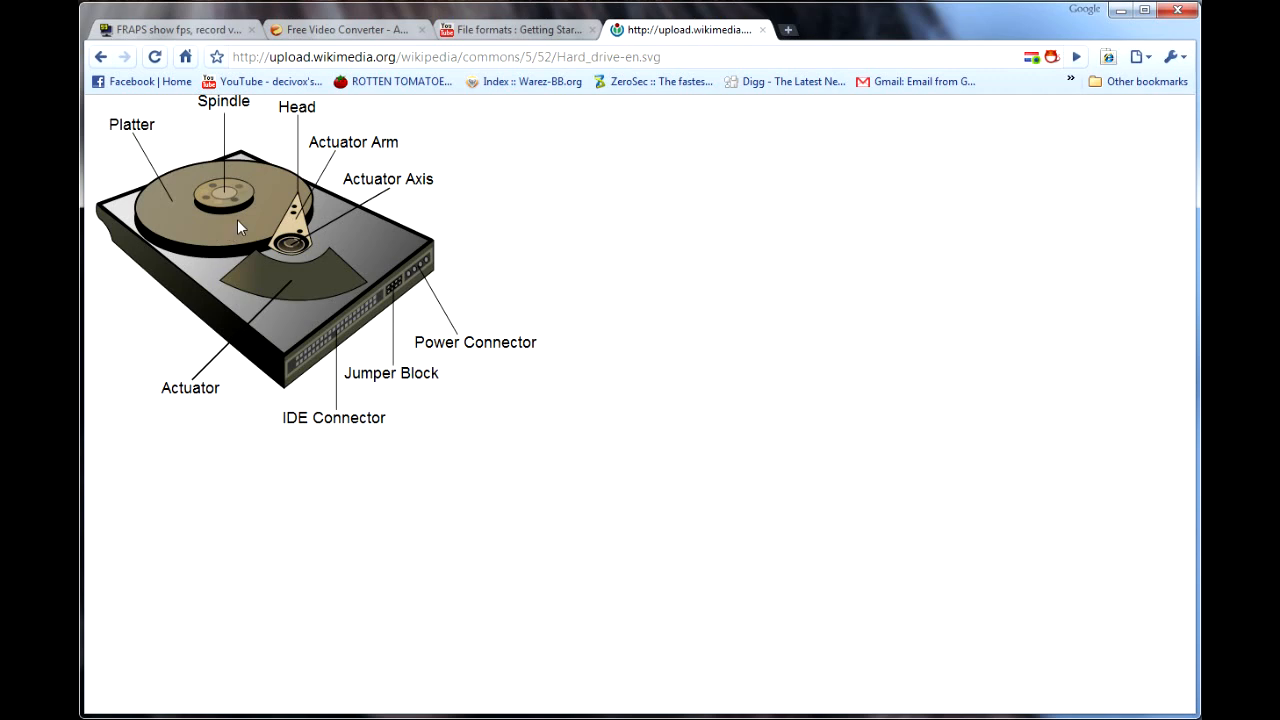
{"action": "mouse_move", "coordinate": [298, 210]}
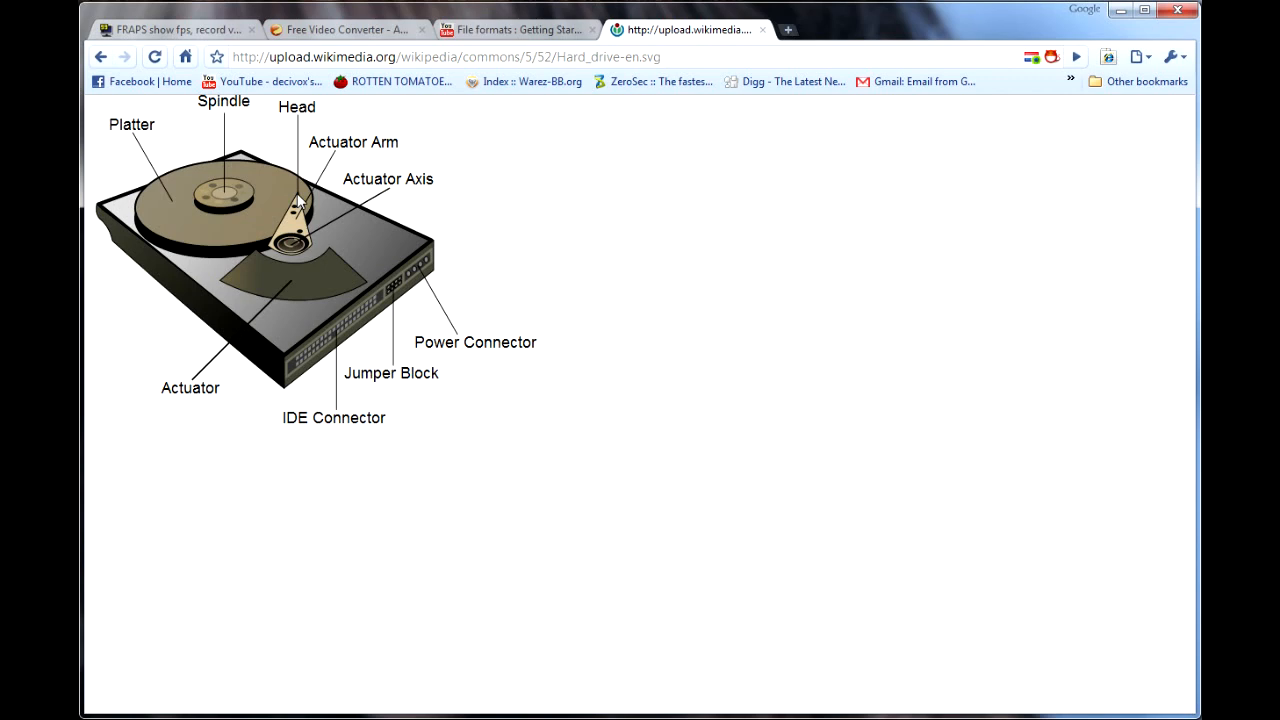
{"action": "mouse_move", "coordinate": [238, 236]}
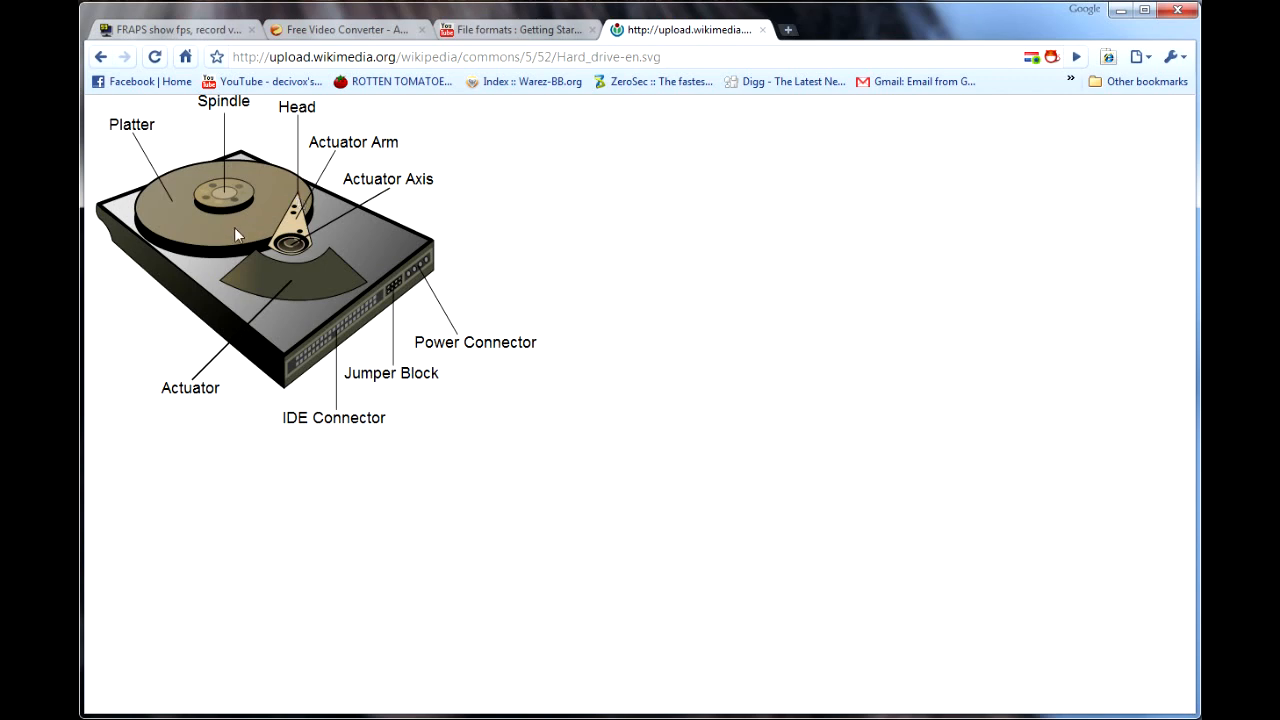
{"action": "mouse_move", "coordinate": [198, 228]}
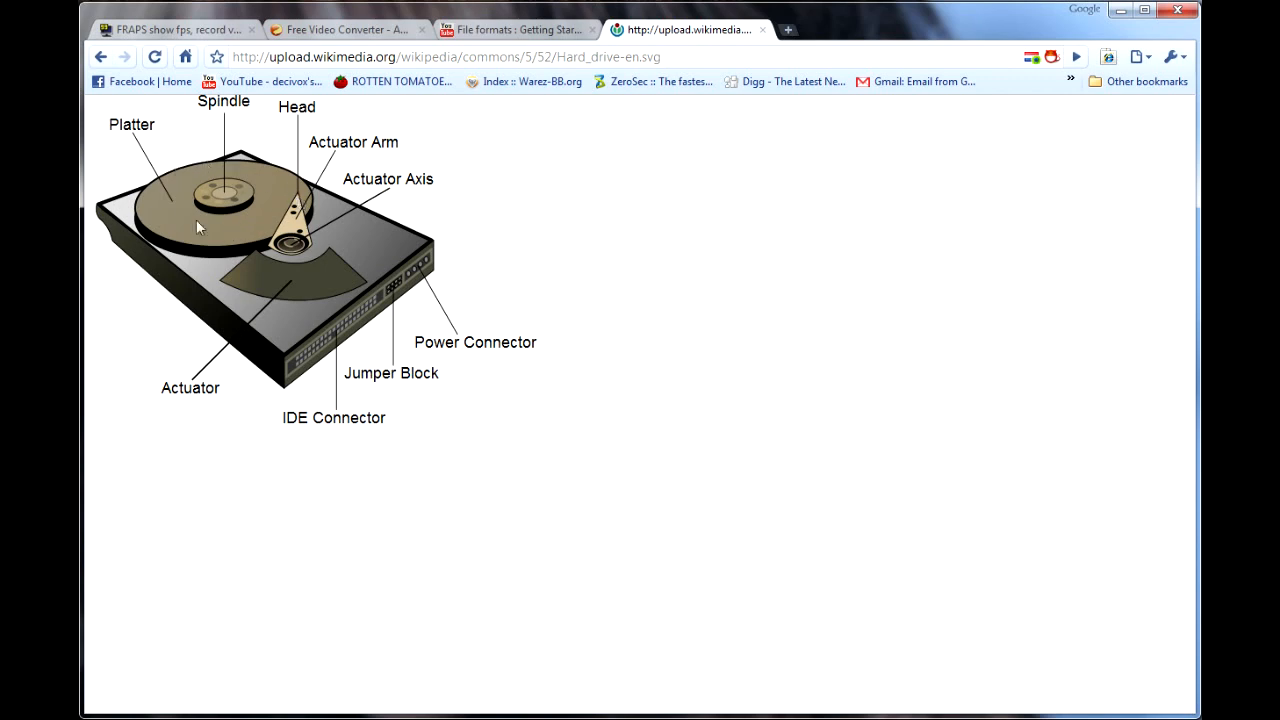
{"action": "mouse_move", "coordinate": [308, 204]}
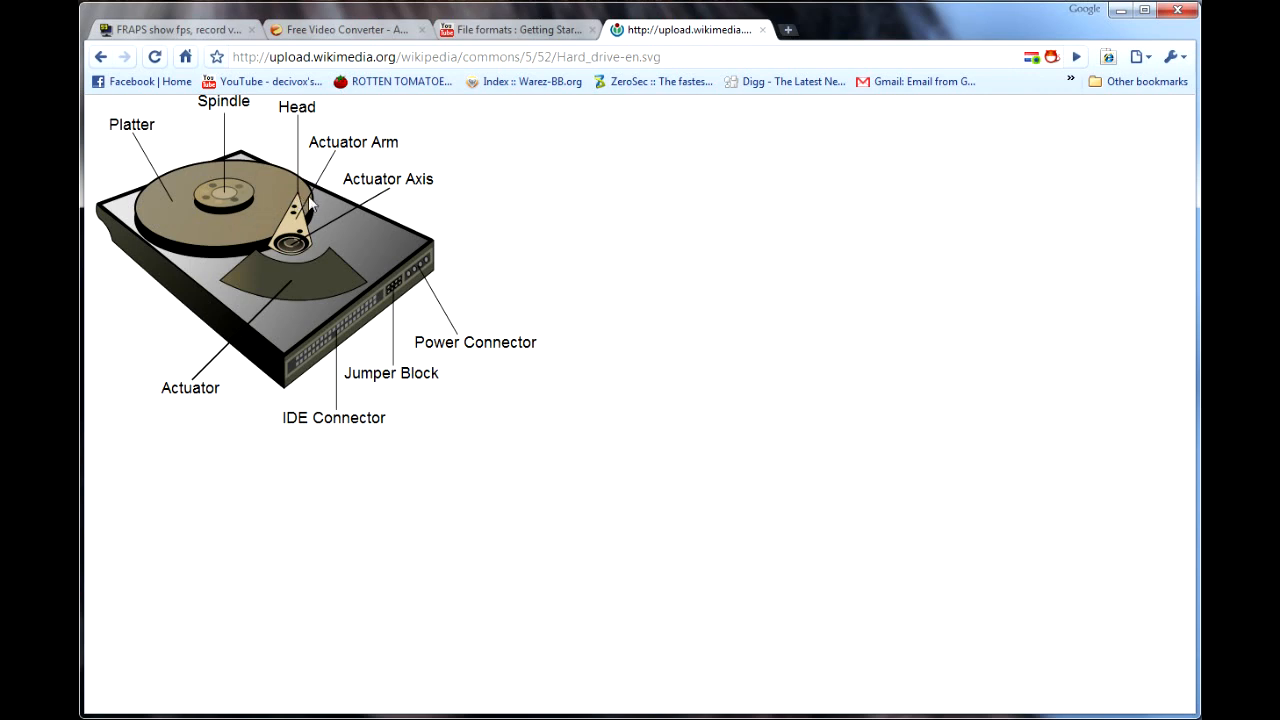
{"action": "mouse_move", "coordinate": [262, 204]}
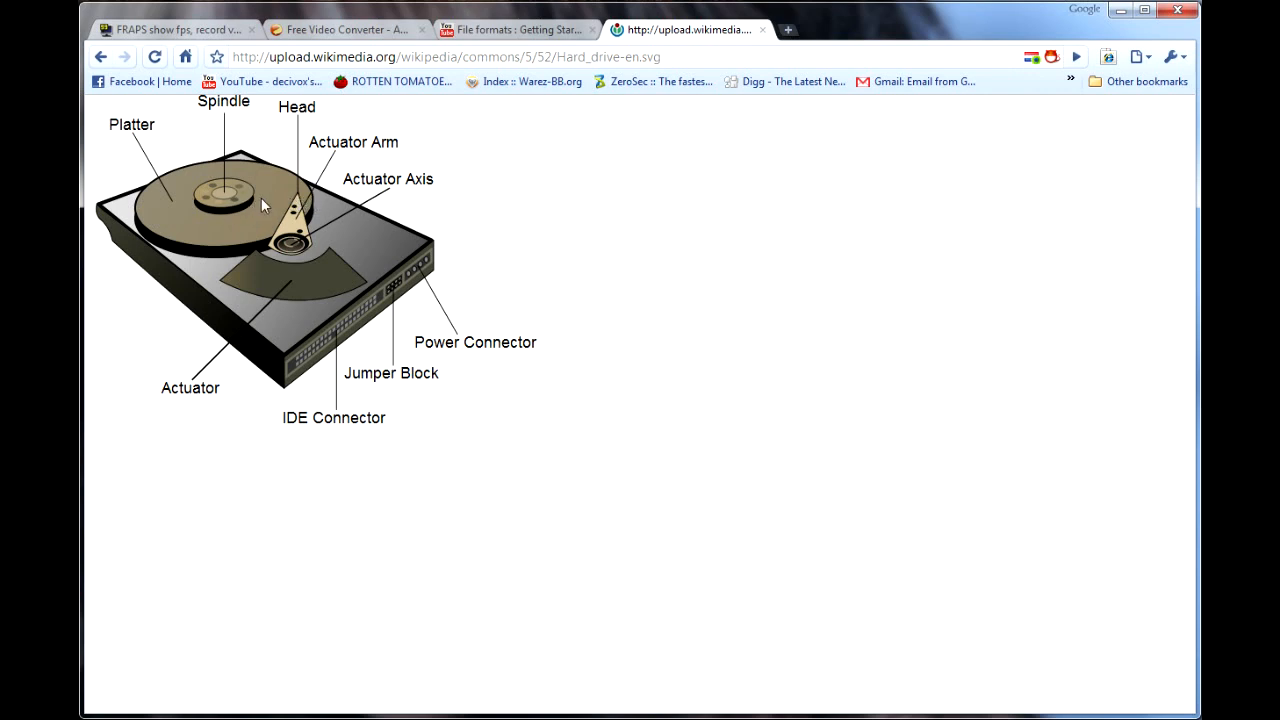
{"action": "mouse_move", "coordinate": [300, 204]}
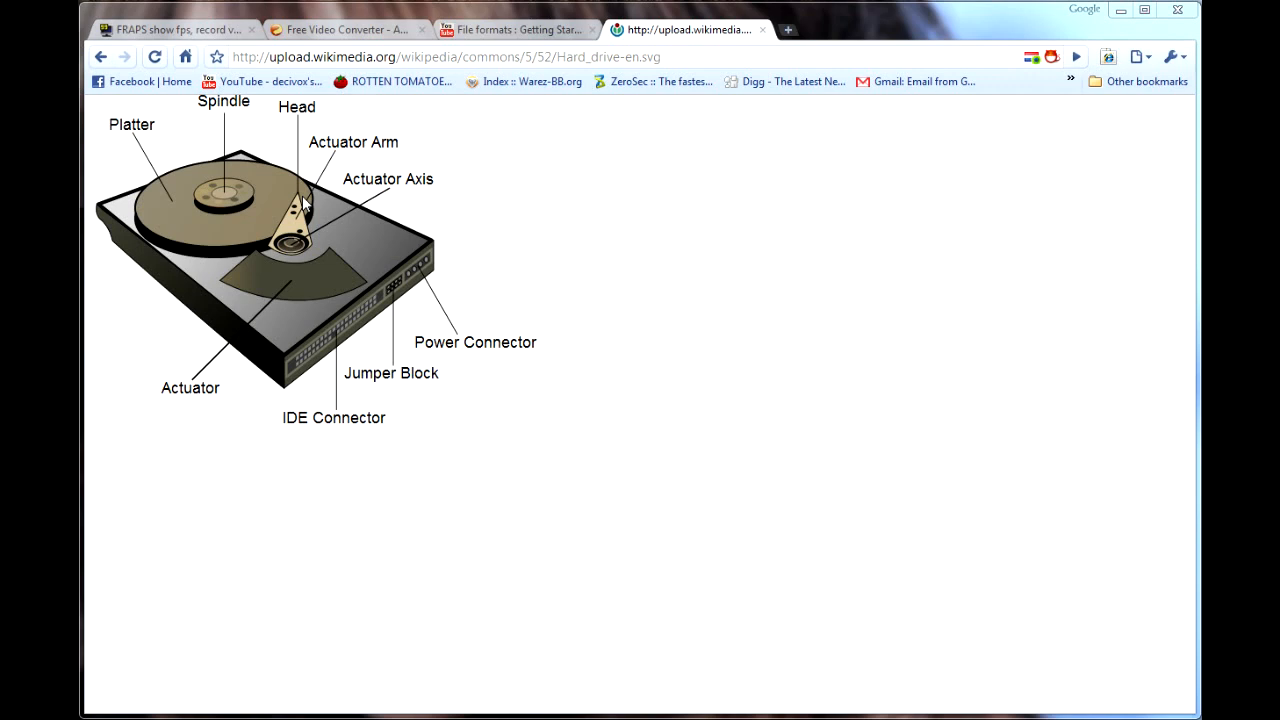
Step: Switch to the Any Video Converter product page tab in Chrome
{"action": "left_click", "coordinate": [344, 30]}
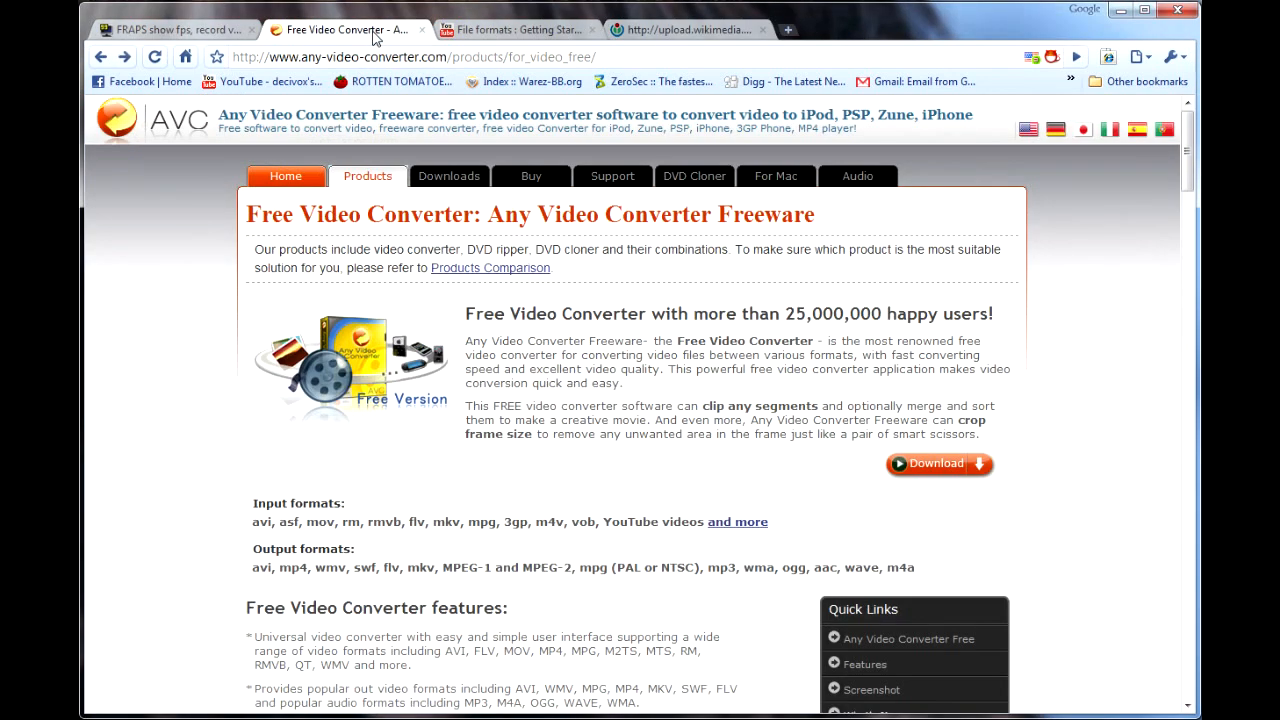
{"action": "mouse_move", "coordinate": [210, 228]}
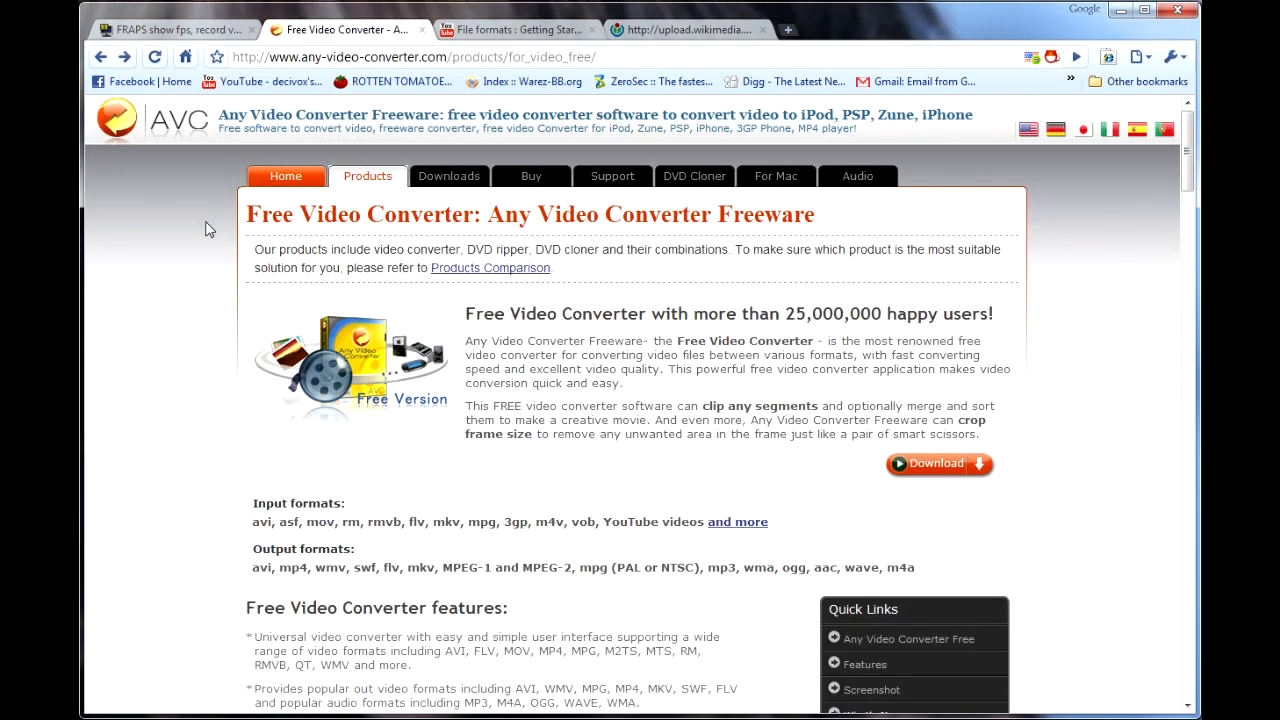
{"action": "mouse_move", "coordinate": [458, 62]}
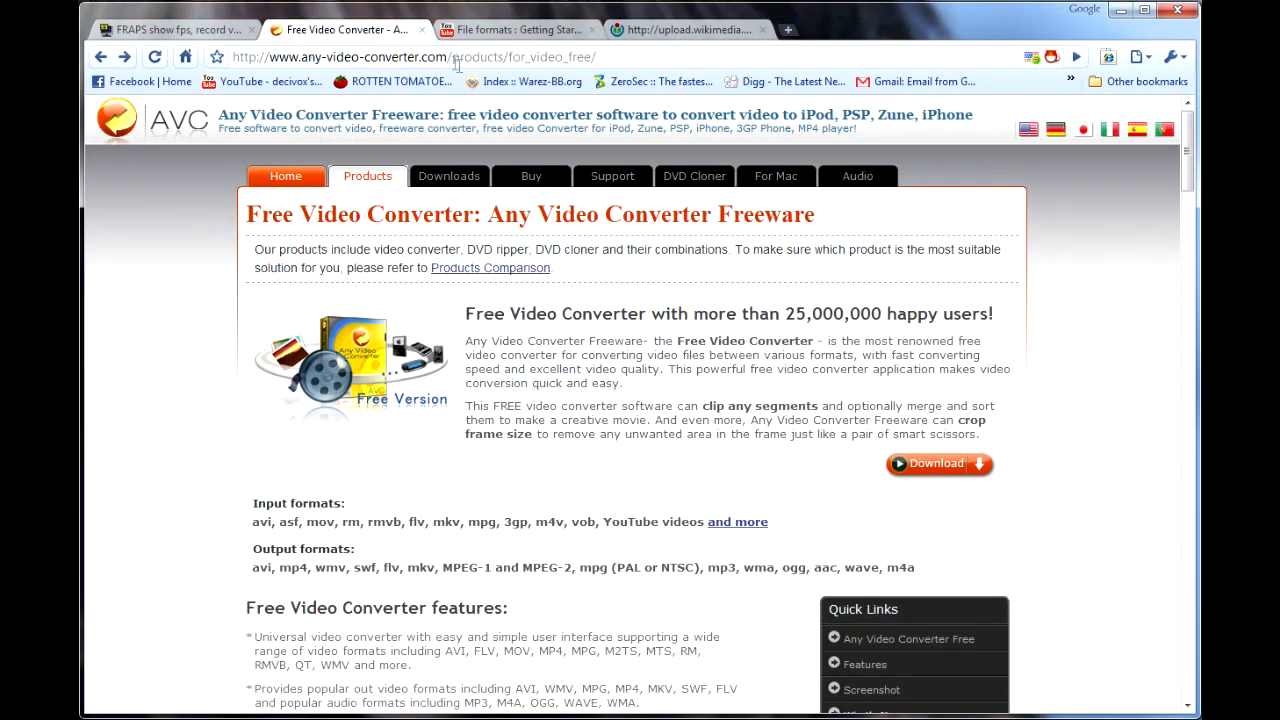
{"action": "mouse_move", "coordinate": [460, 480]}
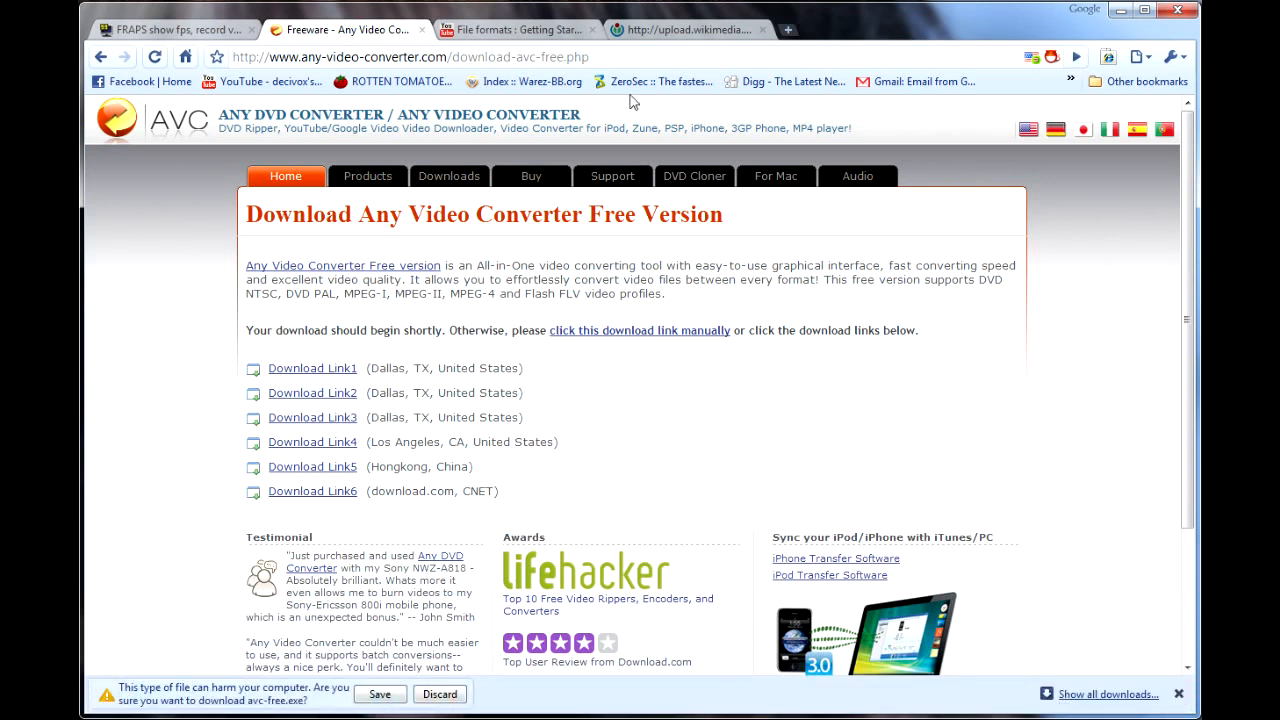
{"action": "mouse_move", "coordinate": [1128, 184]}
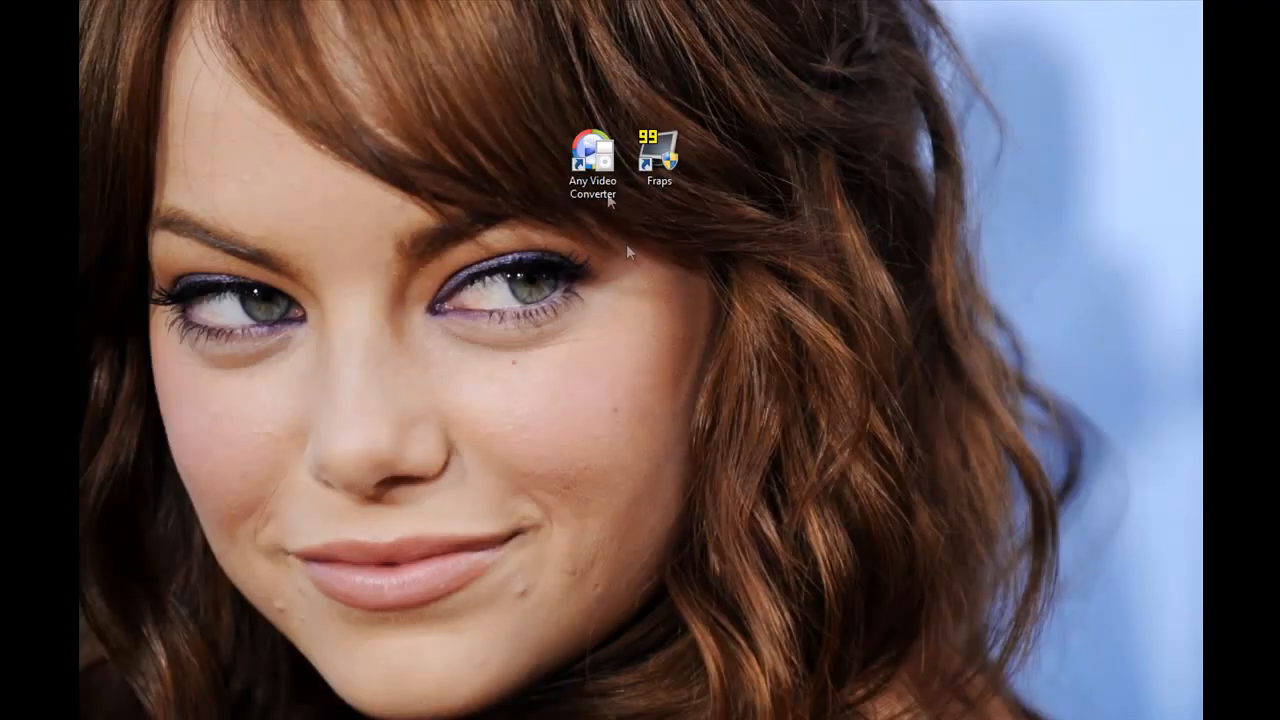
Step: Launch Any Video Converter and start adding videos
{"action": "double_click", "coordinate": [592, 156]}
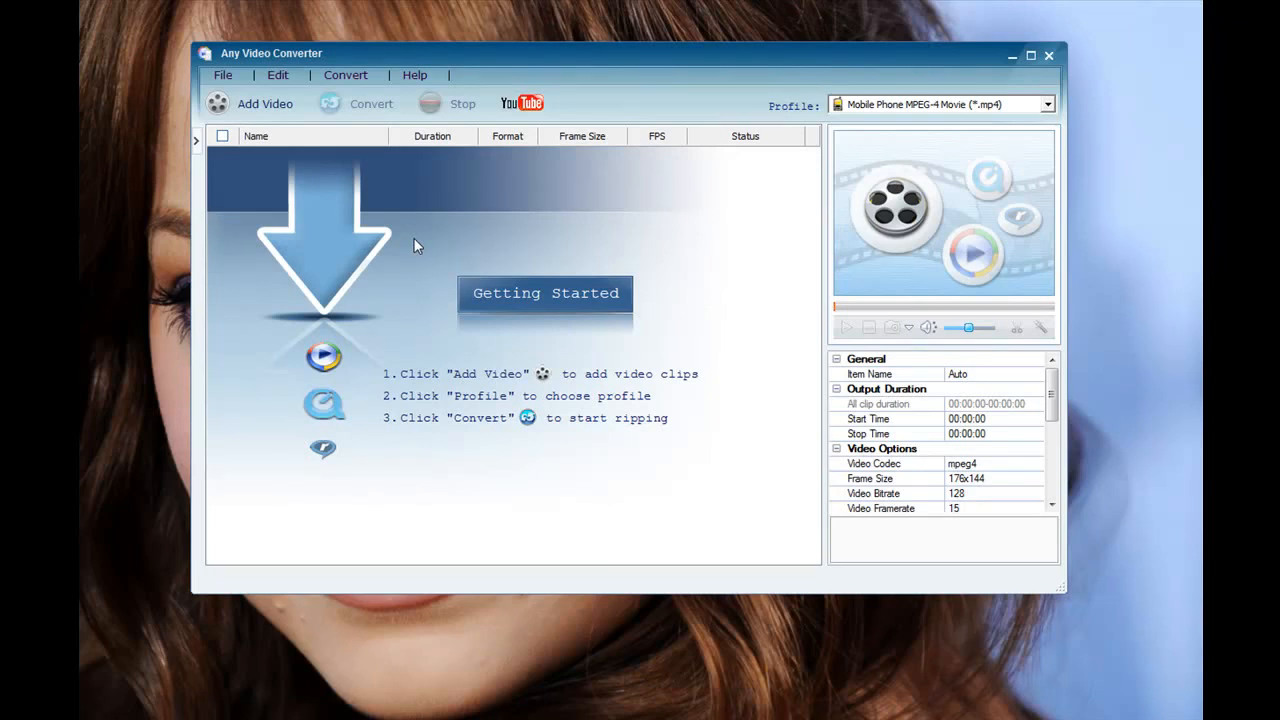
{"action": "mouse_move", "coordinate": [294, 176]}
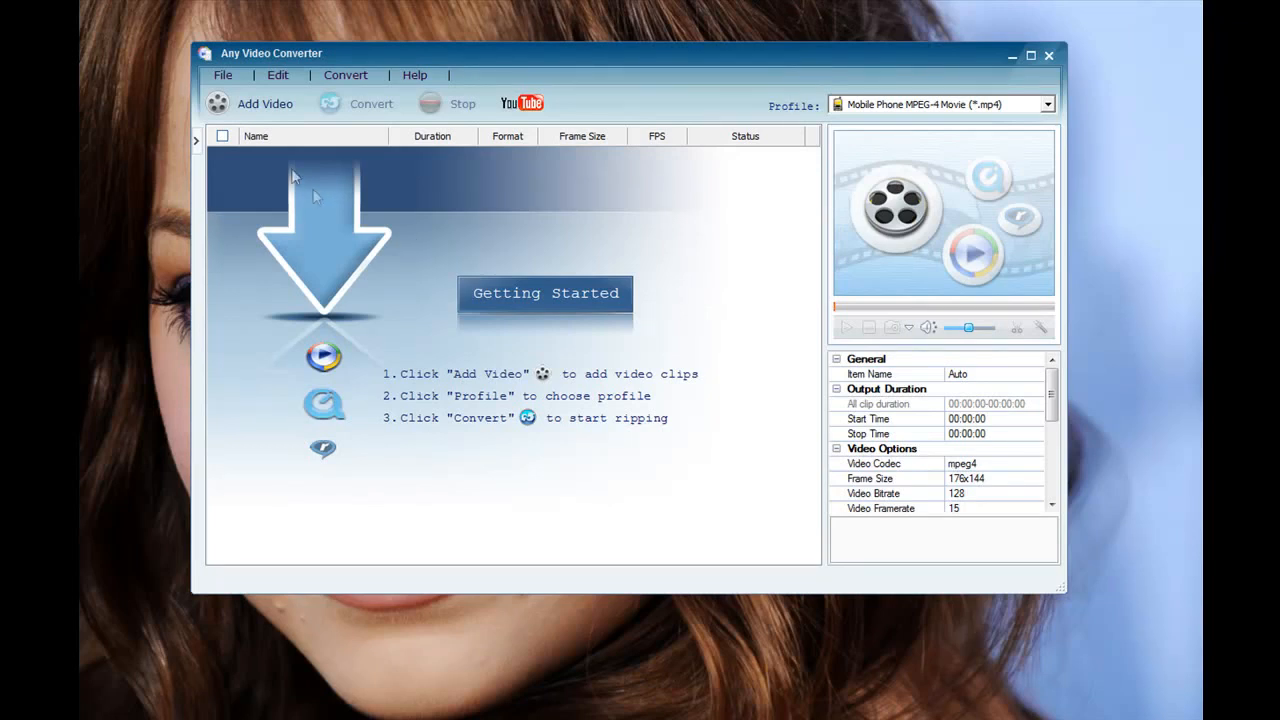
{"action": "left_click", "coordinate": [256, 104]}
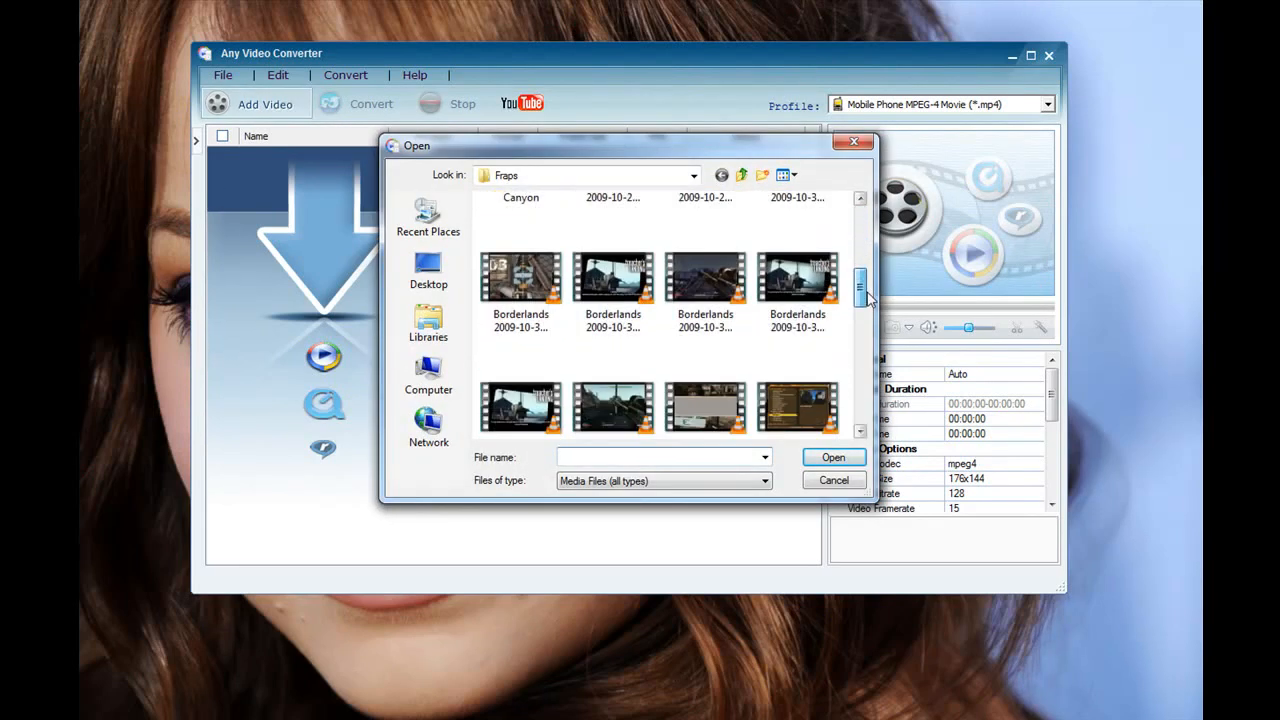
Step: Load the eight Borderlands clips from D:\Fraps into the conversion list
{"action": "left_click", "coordinate": [520, 278]}
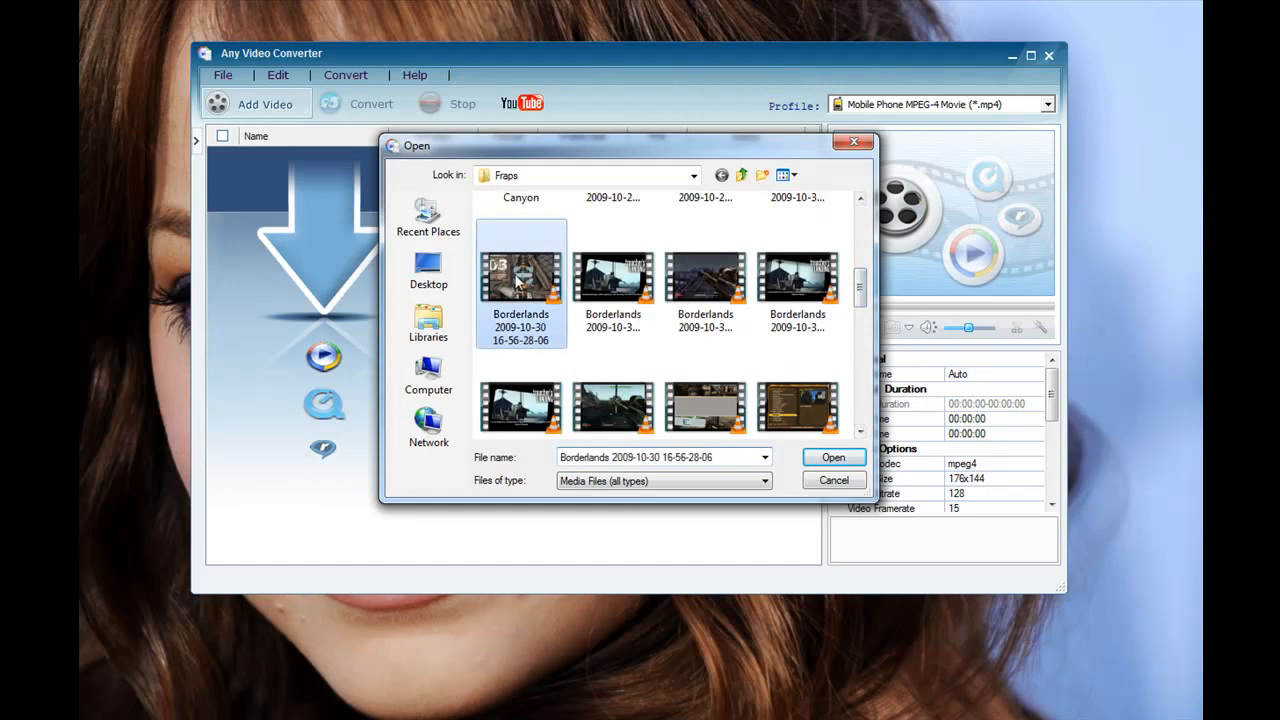
{"action": "mouse_move", "coordinate": [548, 292]}
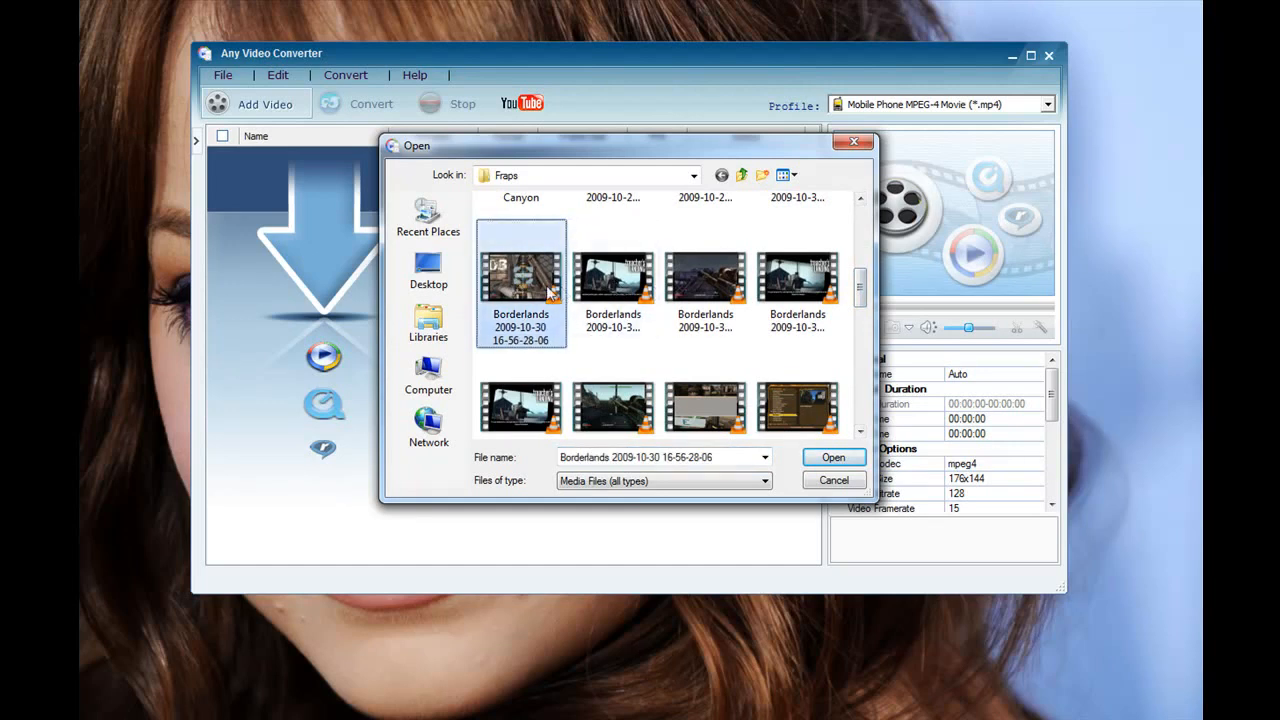
{"action": "mouse_move", "coordinate": [550, 290]}
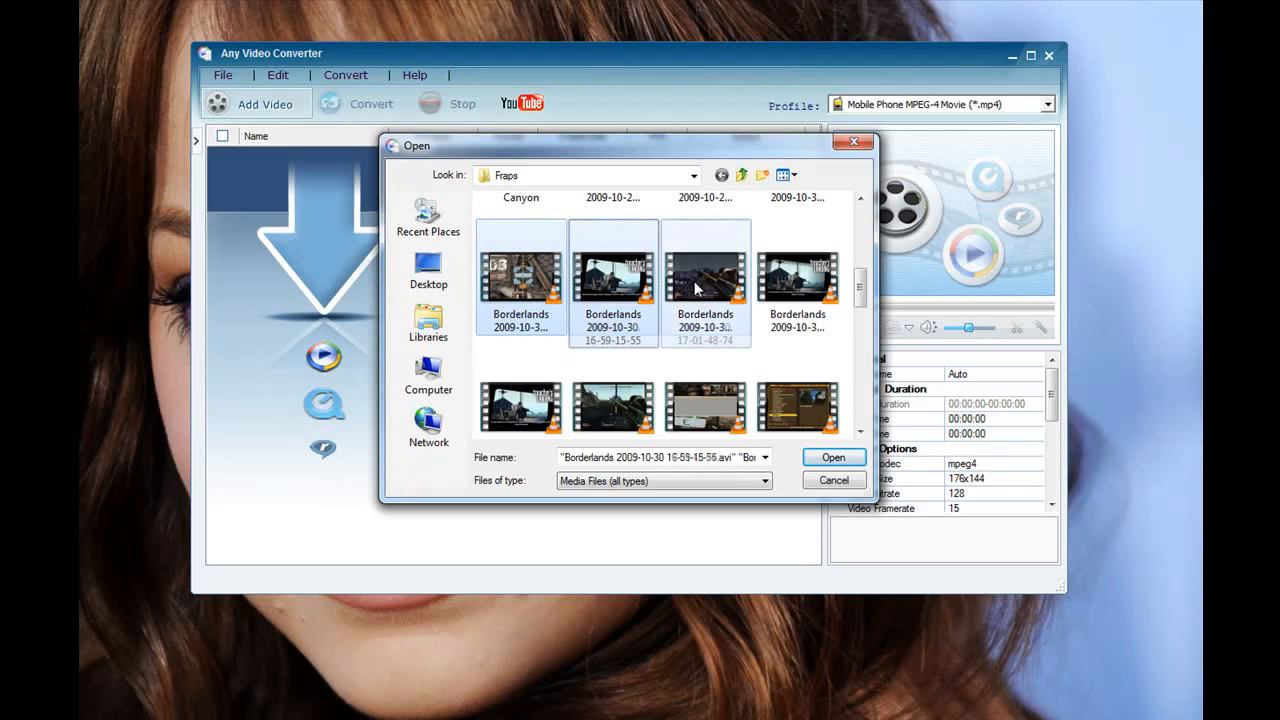
{"action": "left_click", "coordinate": [704, 280]}
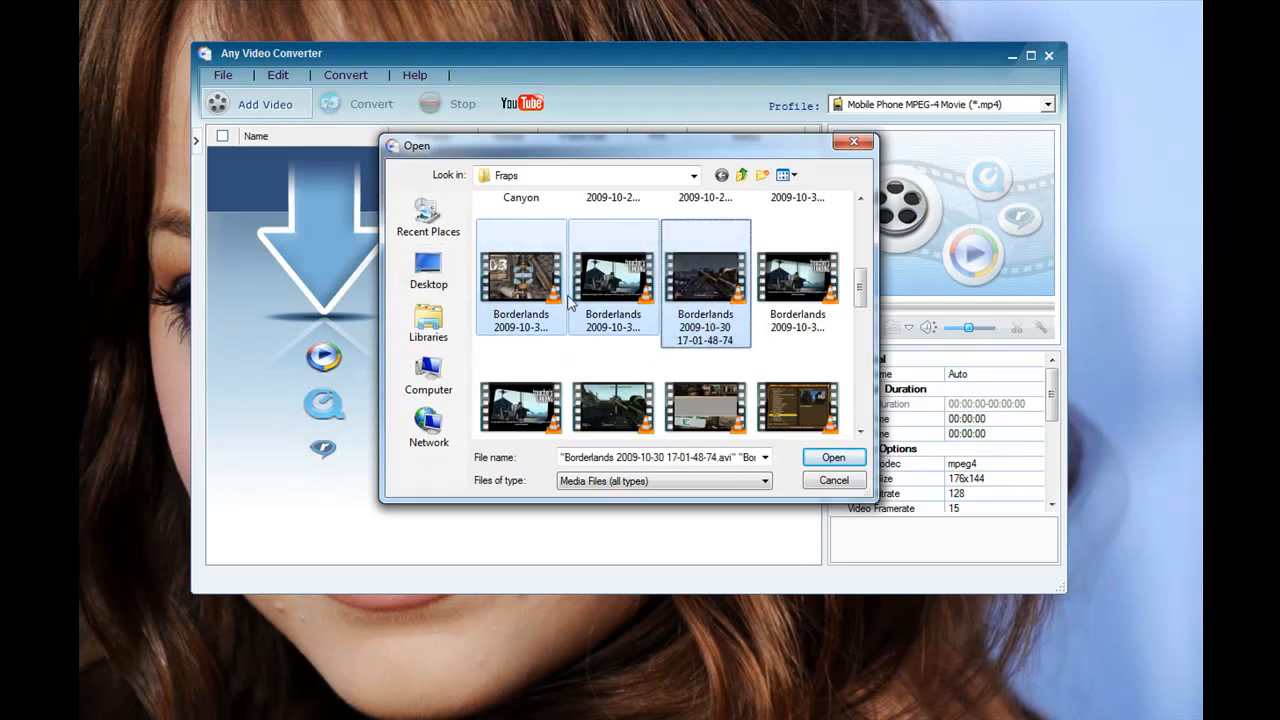
{"action": "scroll", "scroll_direction": "down", "scroll_amount": 3}
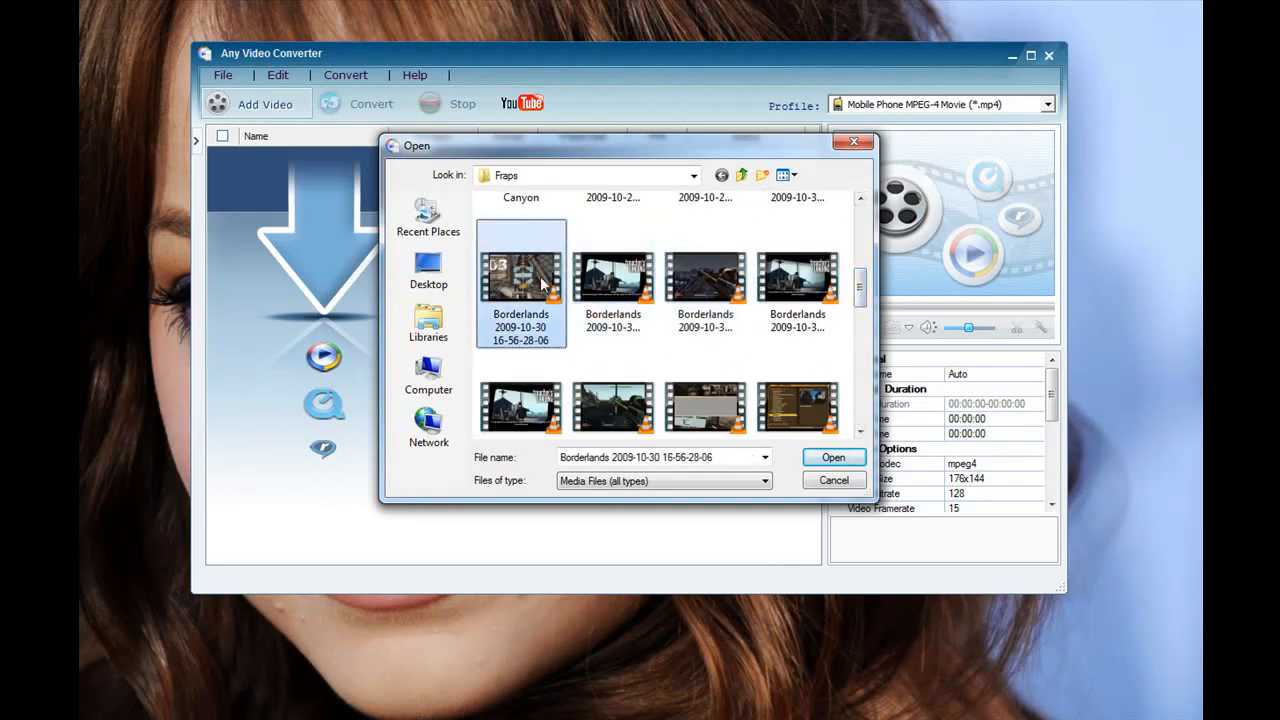
{"action": "scroll", "scroll_direction": "down", "scroll_amount": 3}
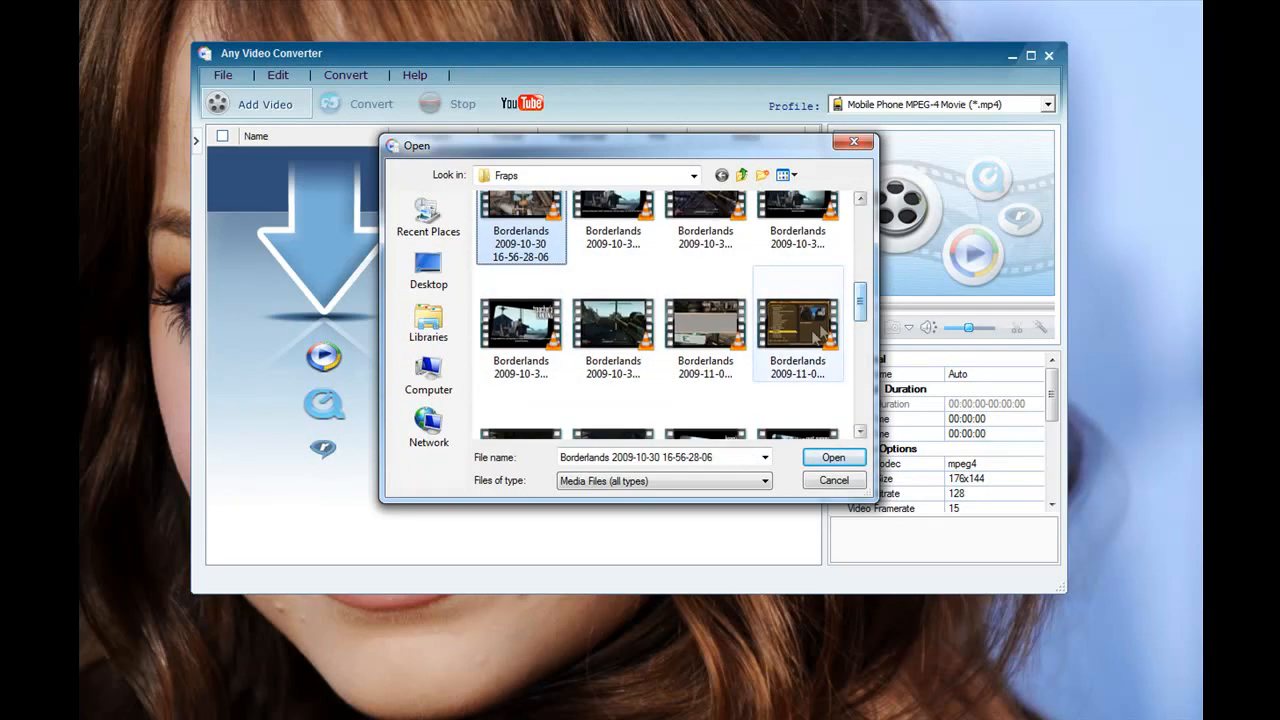
{"action": "left_click", "coordinate": [832, 456]}
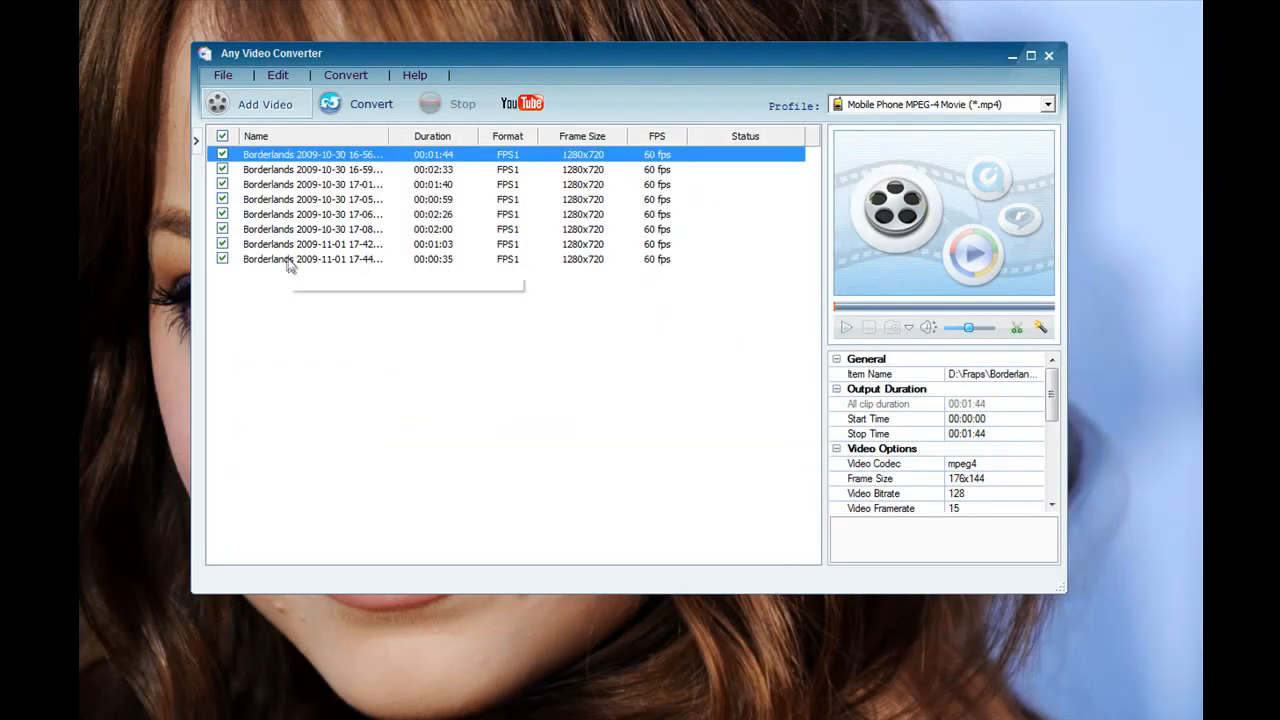
Step: Switch back to the Chrome window with the Any Video Converter download page
{"action": "left_click", "coordinate": [312, 260]}
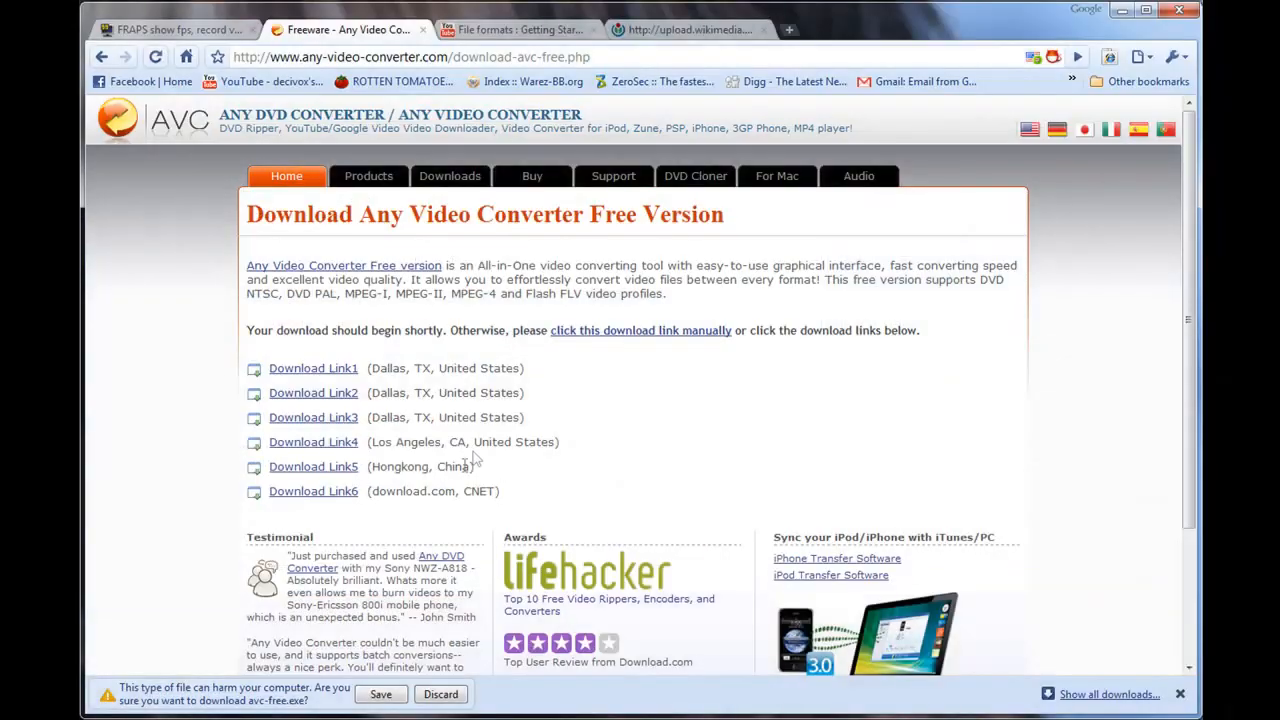
Step: Return to the Any Video Converter window with the clip list
{"action": "left_click", "coordinate": [516, 30]}
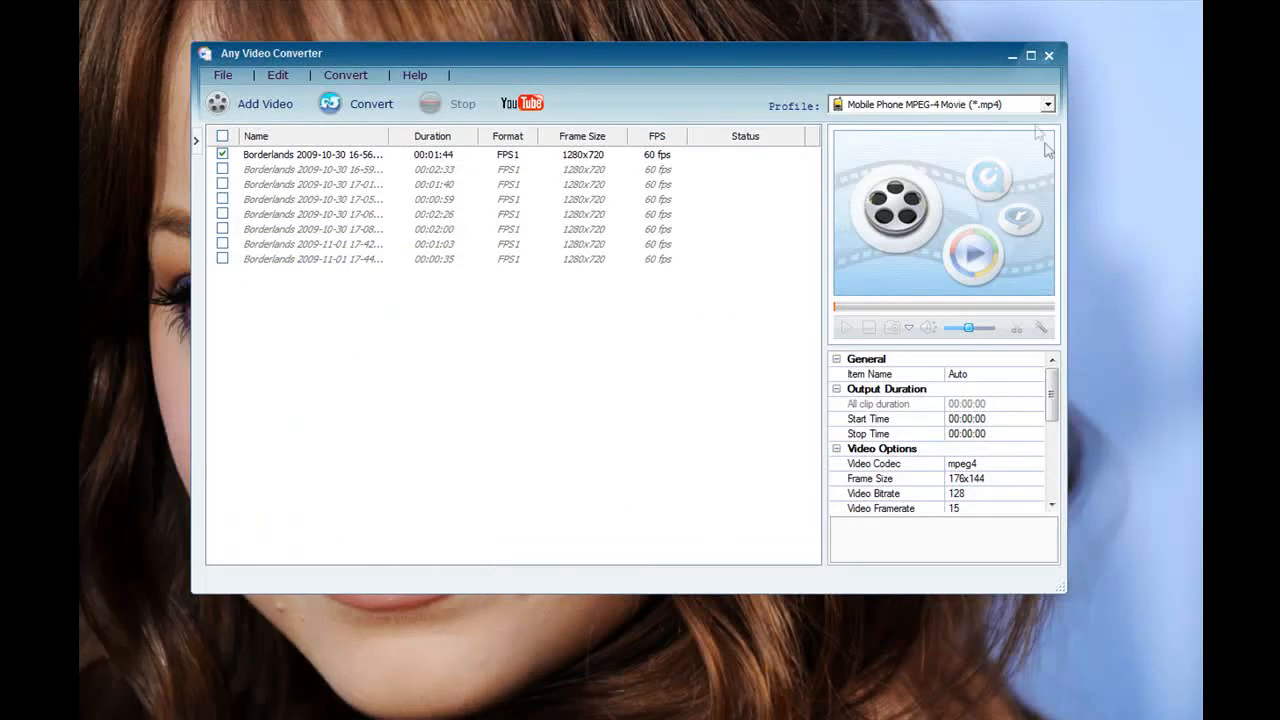
Step: Choose Matroska Video (*.mkv) as the output profile
{"action": "left_click", "coordinate": [1048, 104]}
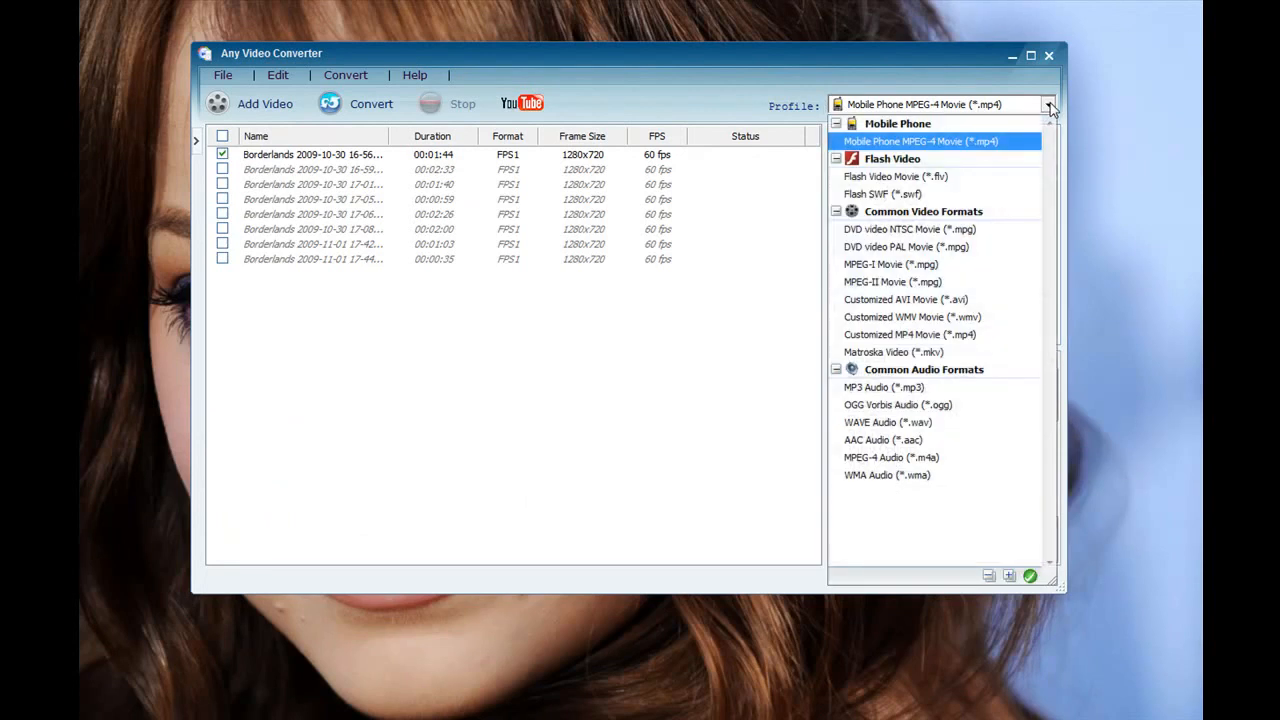
{"action": "left_click", "coordinate": [892, 352]}
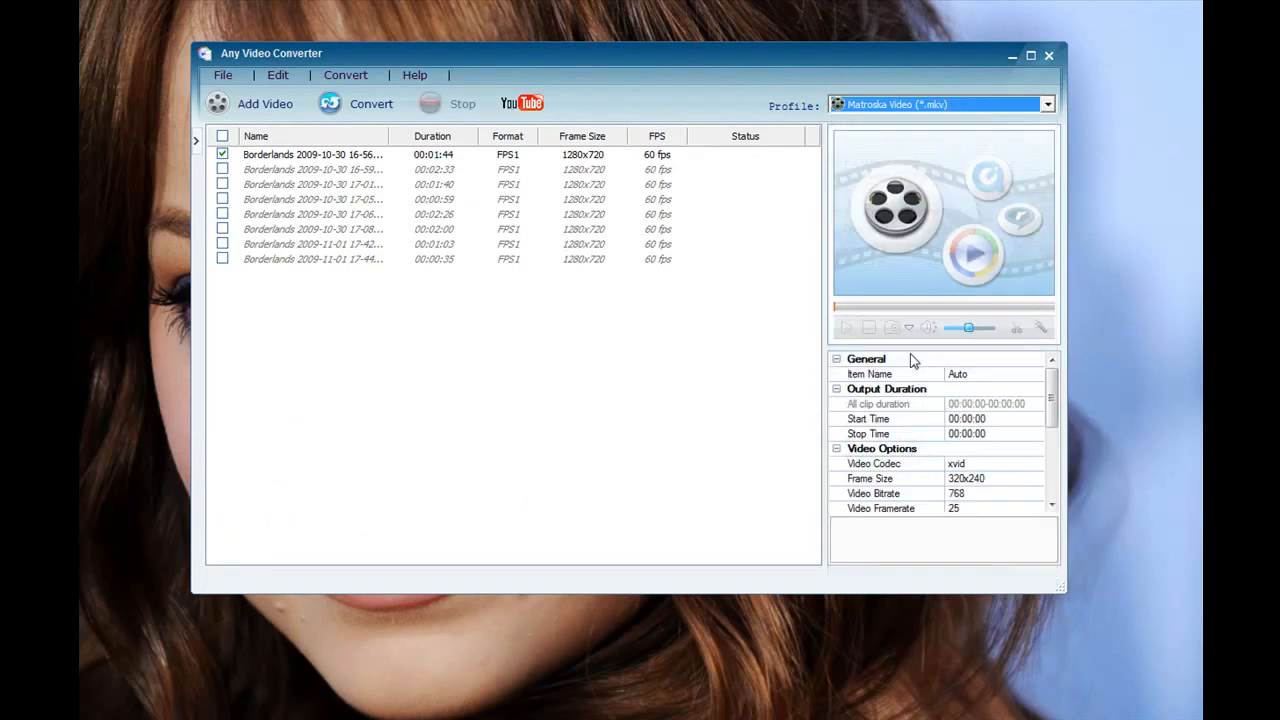
{"action": "mouse_move", "coordinate": [944, 364]}
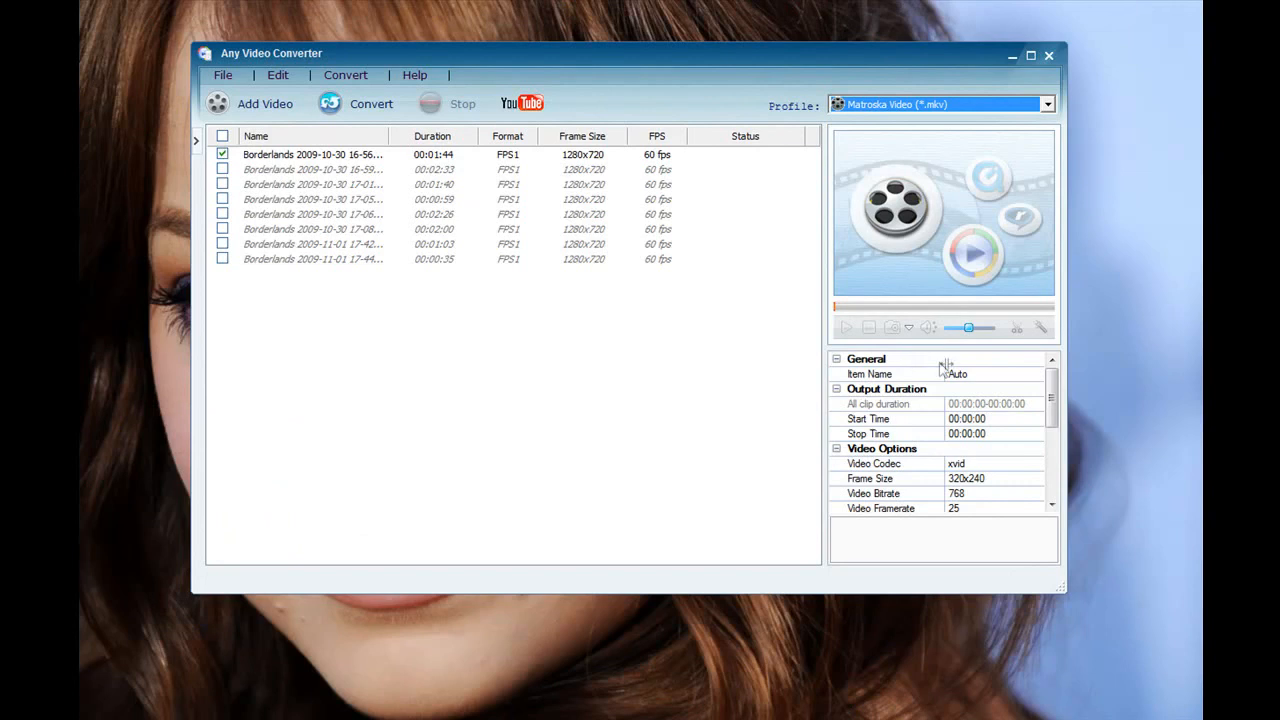
{"action": "scroll", "scroll_direction": "down", "scroll_amount": 3}
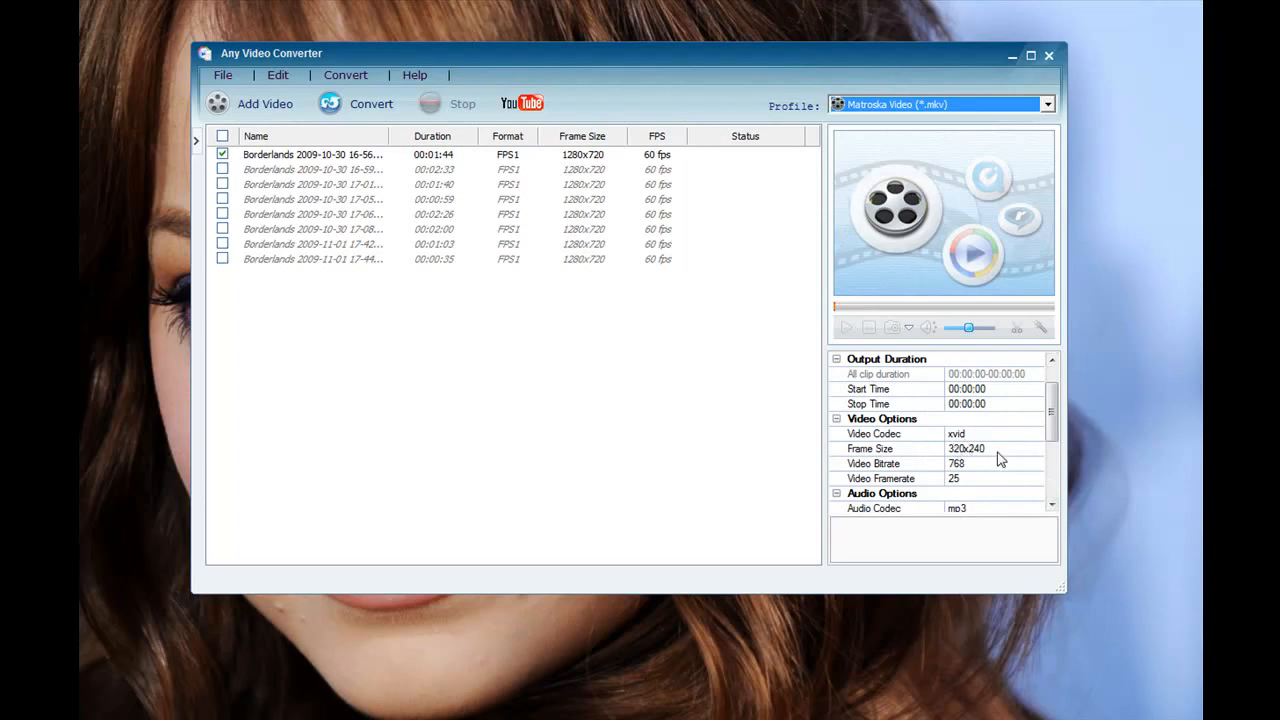
Step: Set the frame size to 1280x720 and the video bitrate to 12000
{"action": "left_click", "coordinate": [1038, 448]}
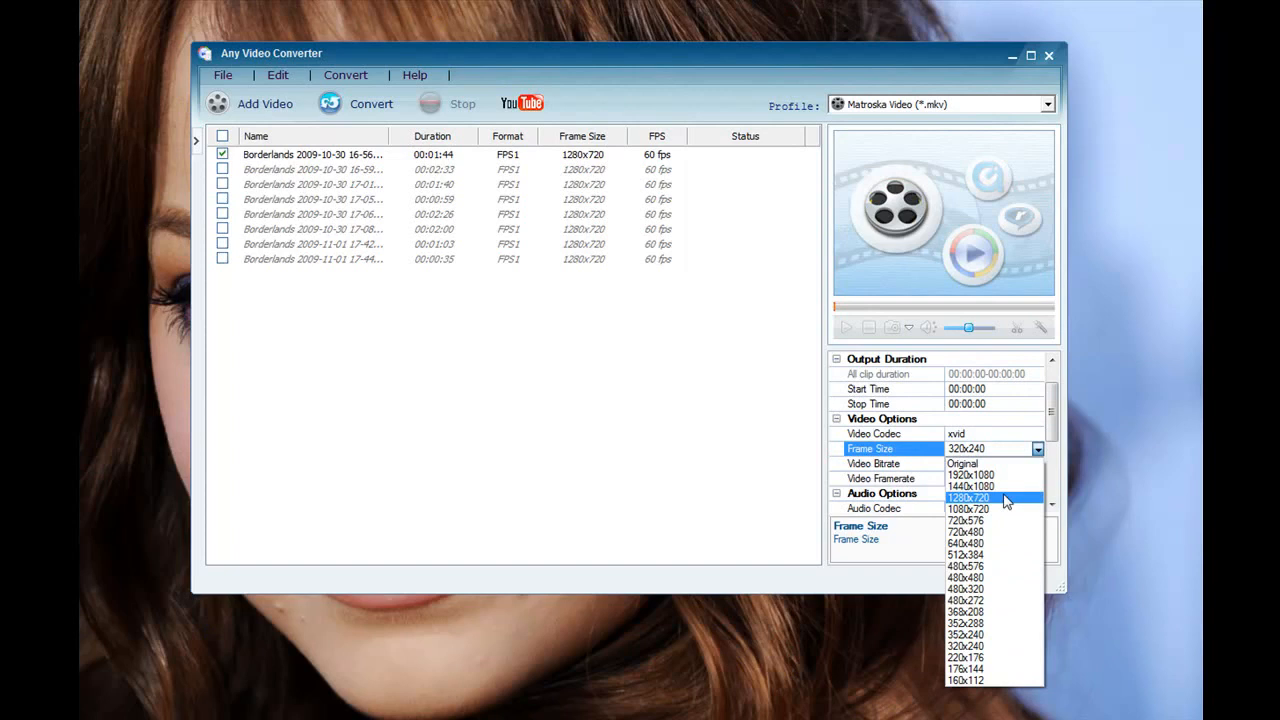
{"action": "left_click", "coordinate": [968, 498]}
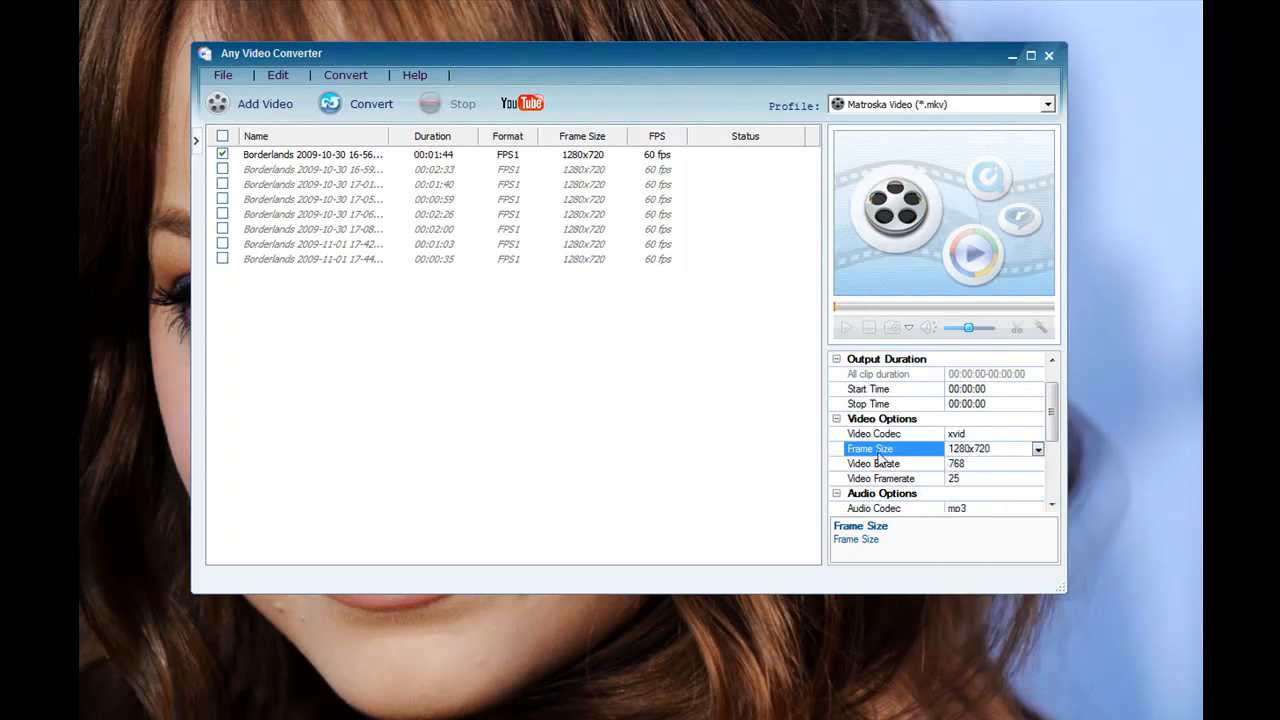
{"action": "scroll", "scroll_direction": "down", "scroll_amount": 3}
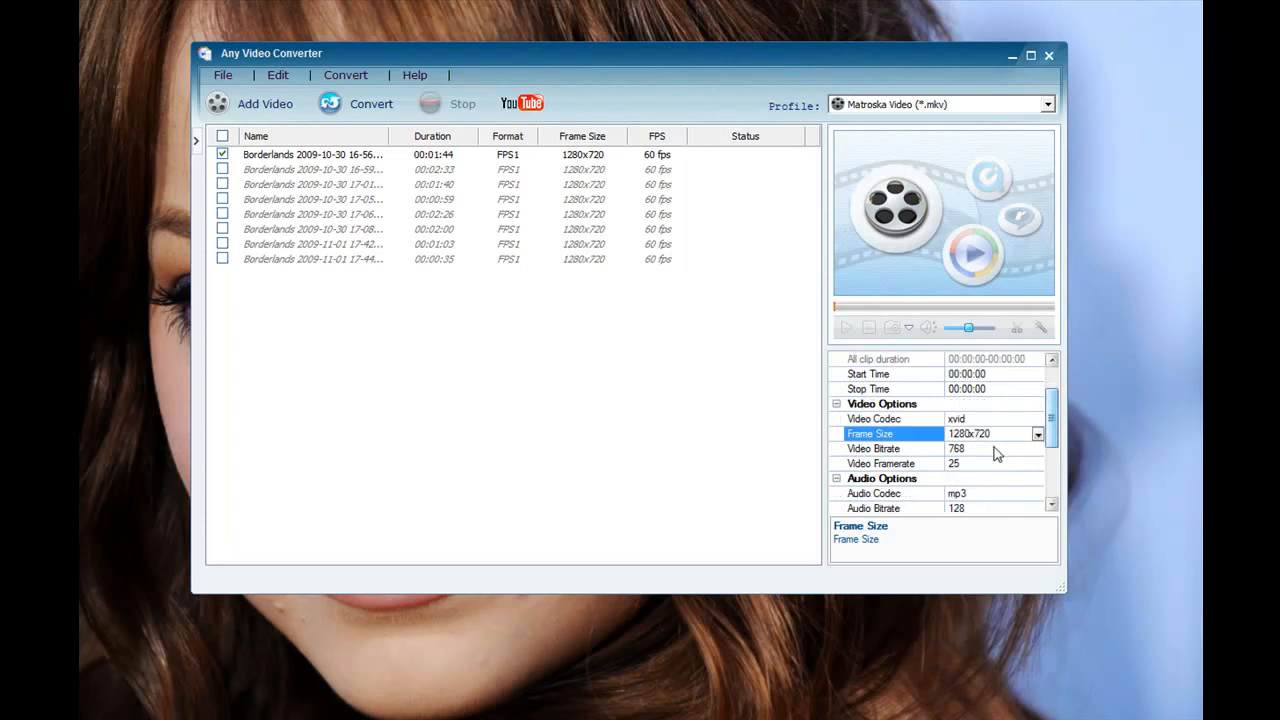
{"action": "left_click", "coordinate": [888, 448]}
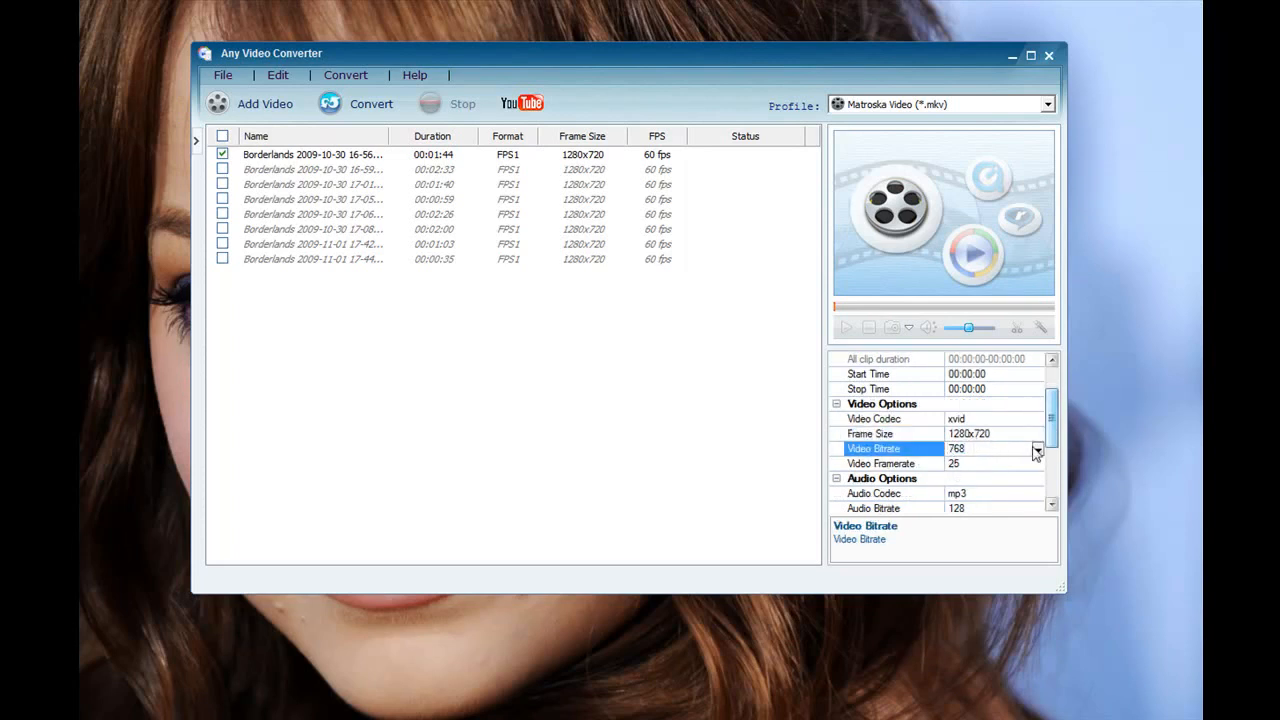
{"action": "left_click", "coordinate": [1036, 448]}
{"action": "type", "text": "12000"}
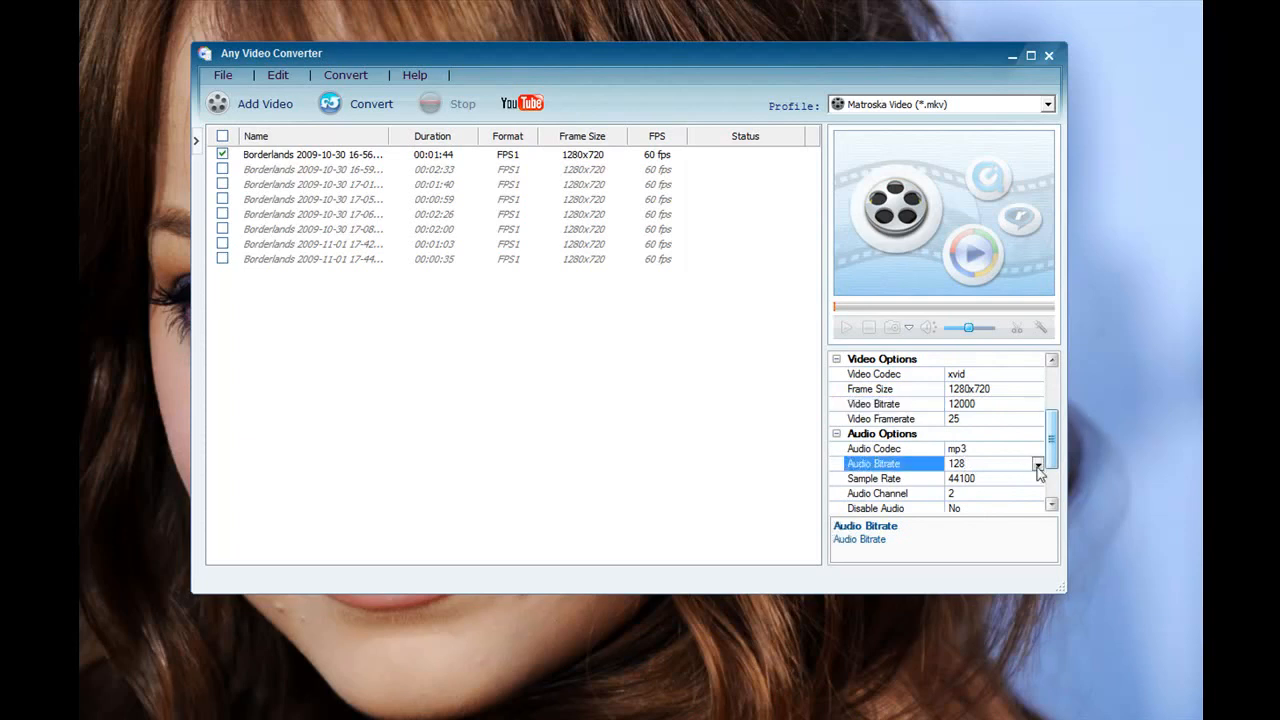
Step: Raise the mp3 audio bitrate from 128 to 320
{"action": "left_click", "coordinate": [1036, 464]}
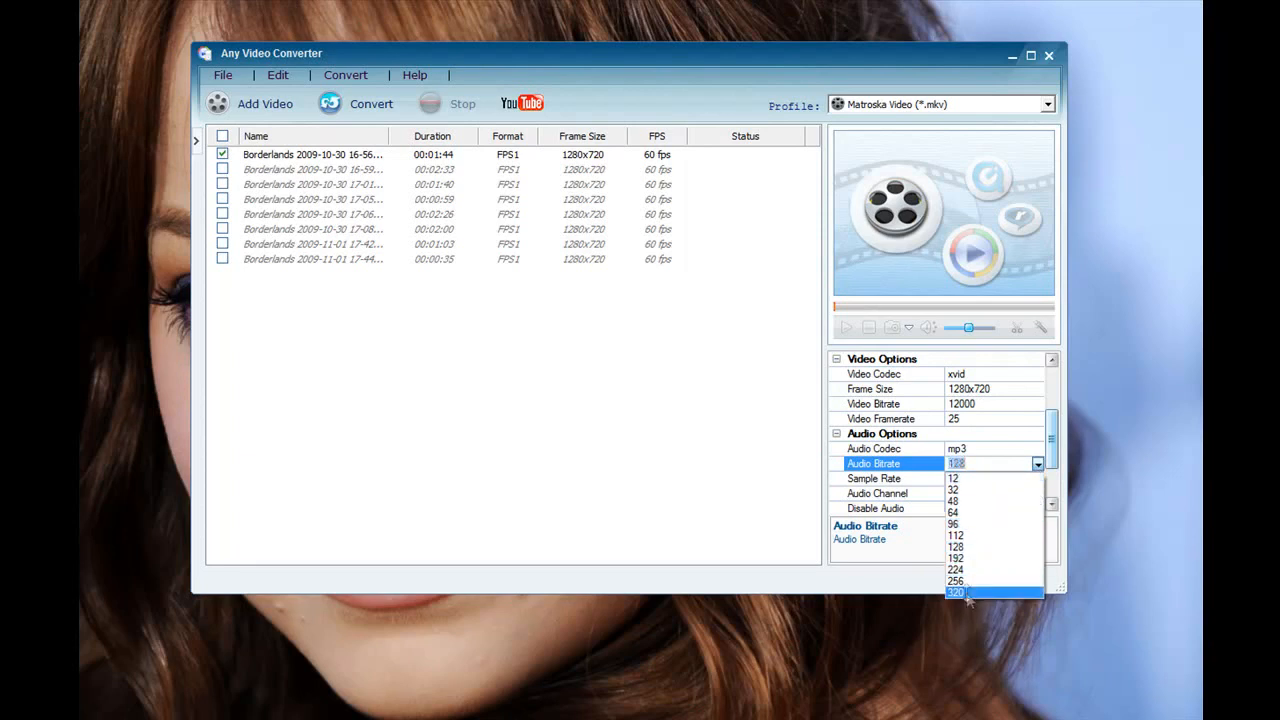
{"action": "left_click", "coordinate": [956, 592]}
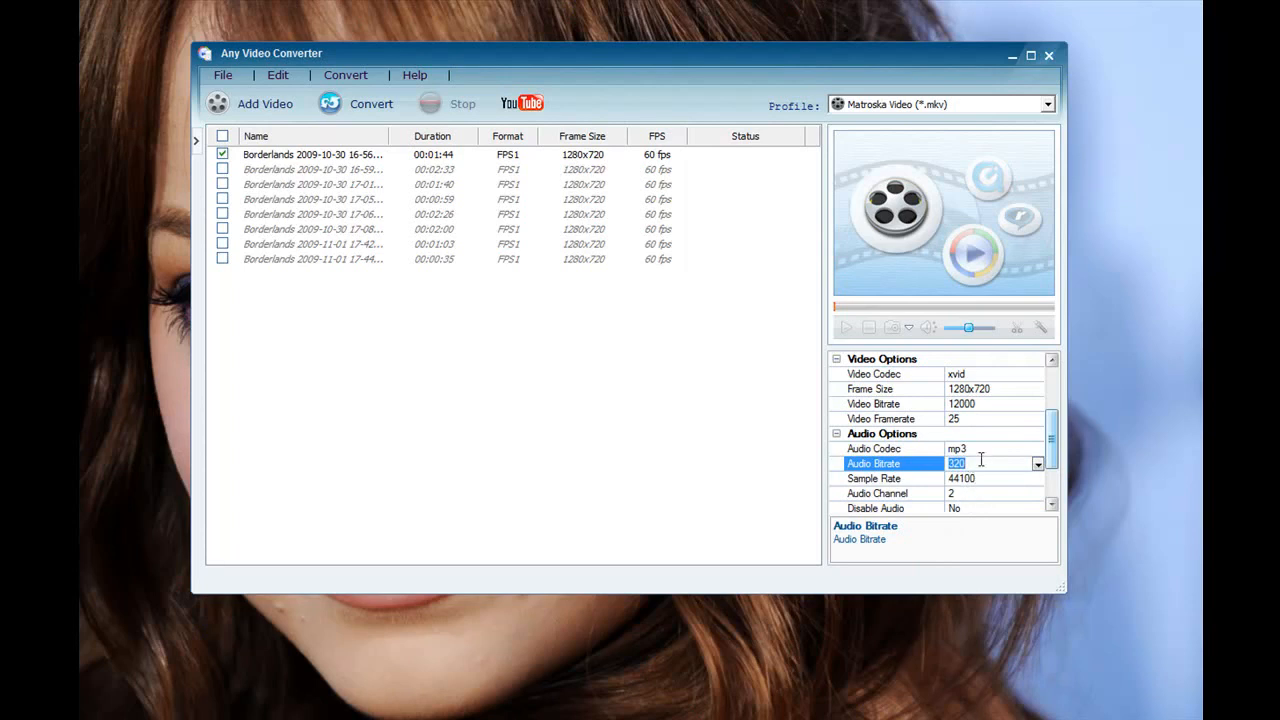
{"action": "mouse_move", "coordinate": [1064, 460]}
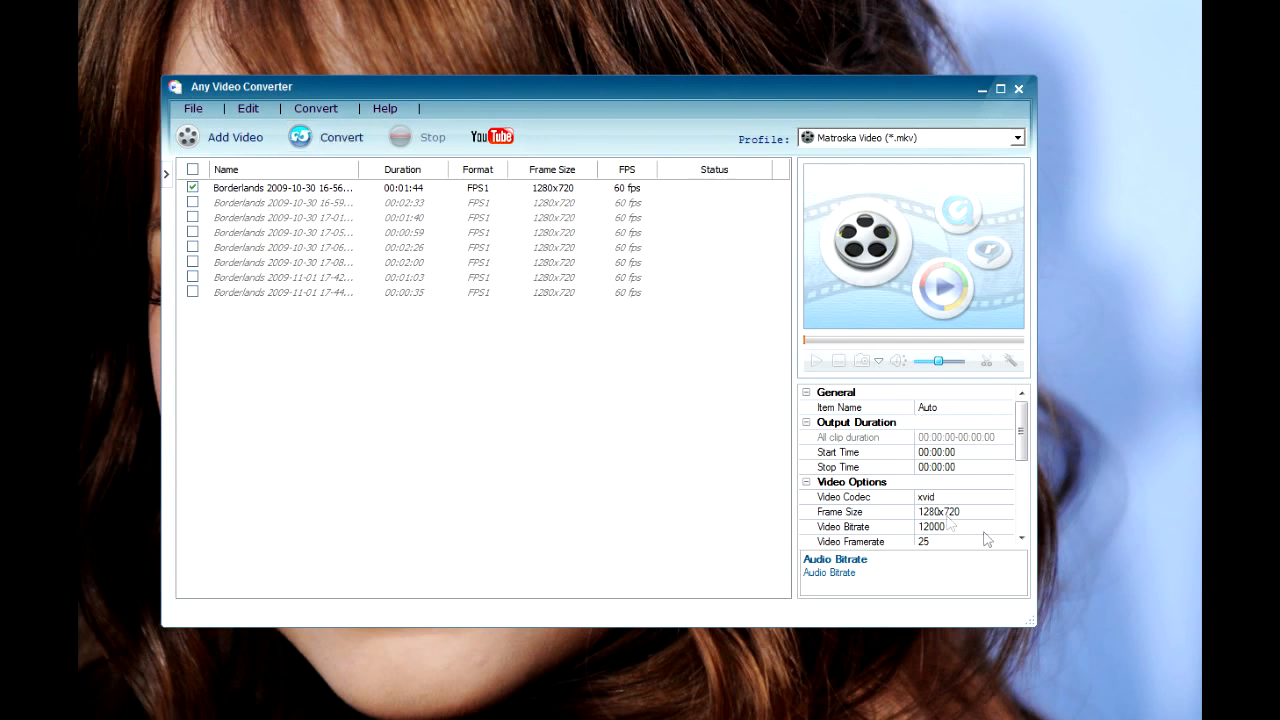
{"action": "mouse_move", "coordinate": [368, 204]}
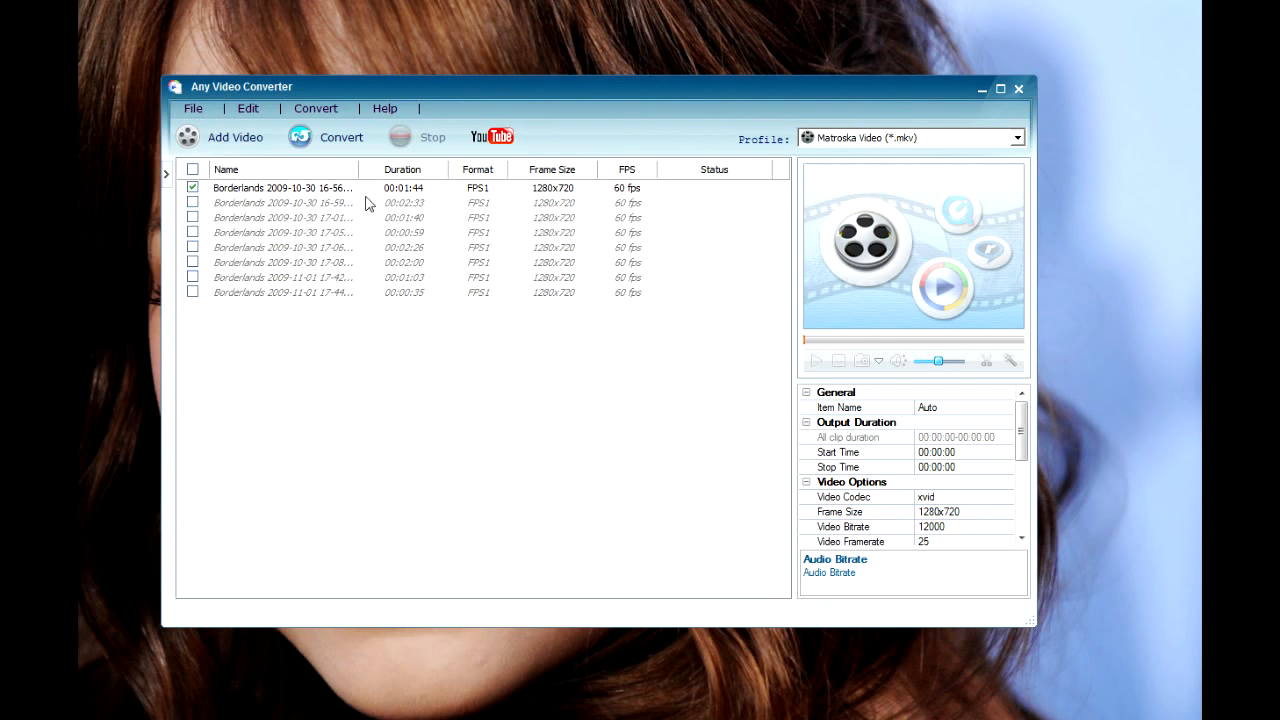